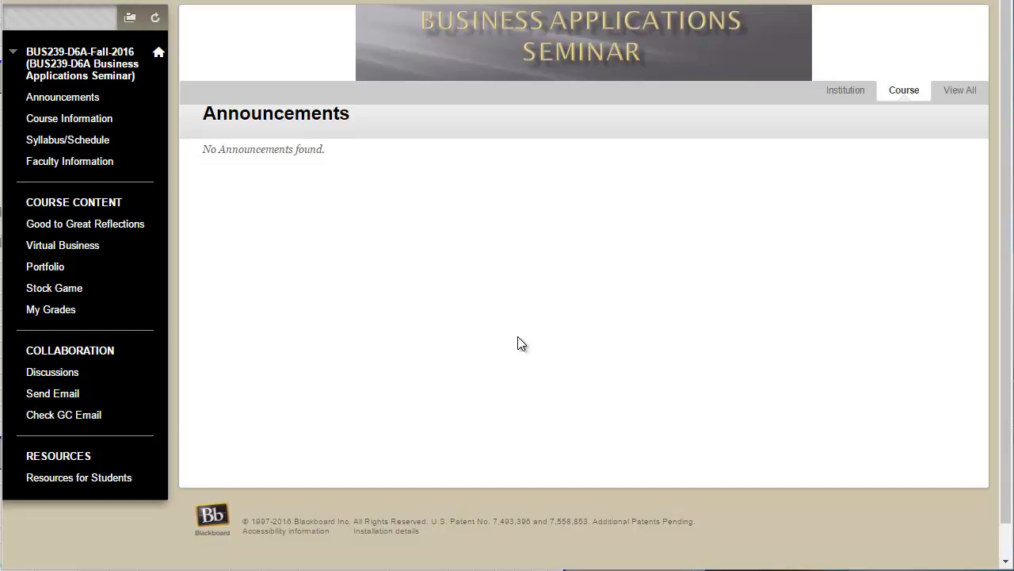
mouse_move(440, 251)
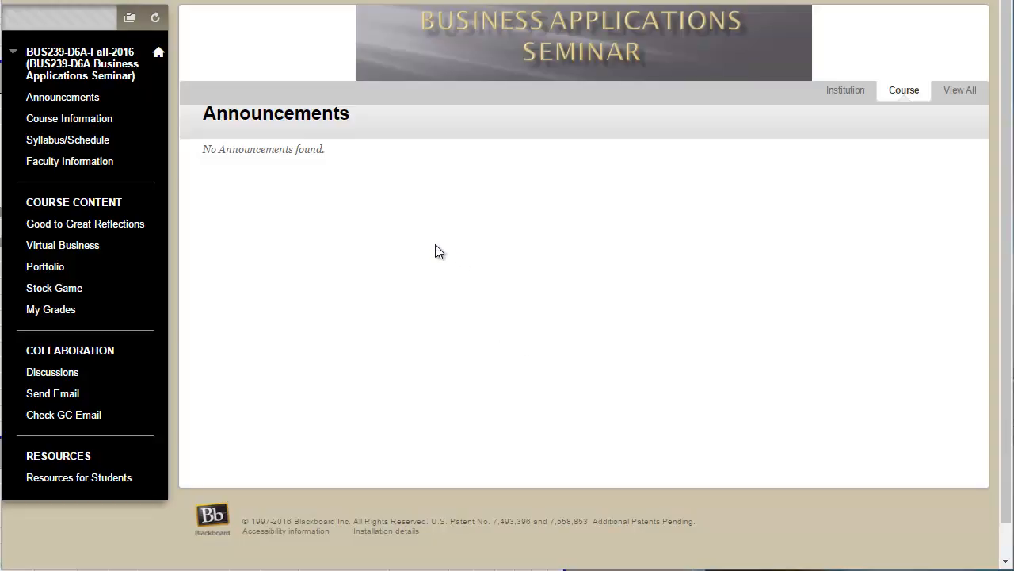
mouse_move(538, 315)
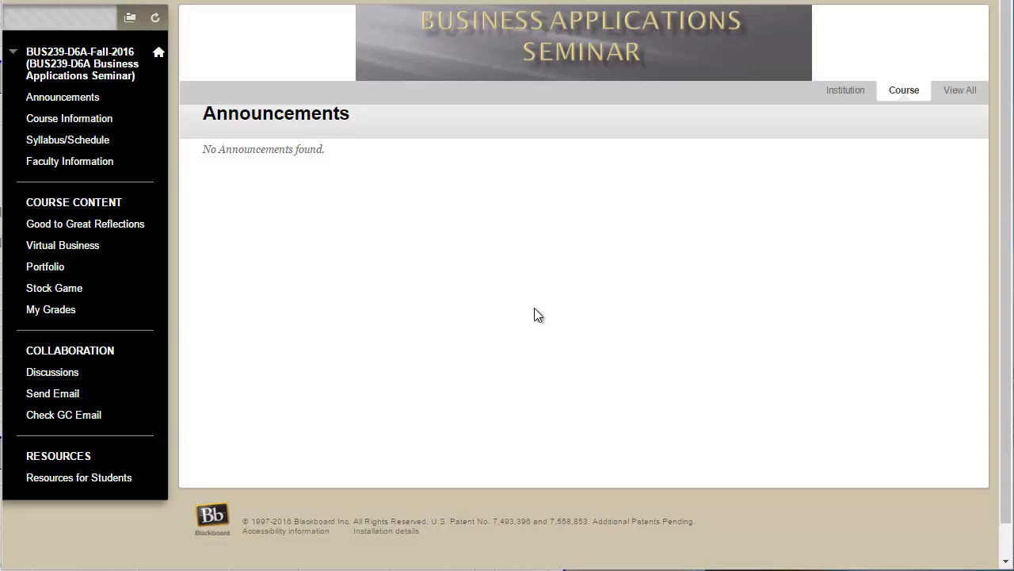
mouse_move(465, 335)
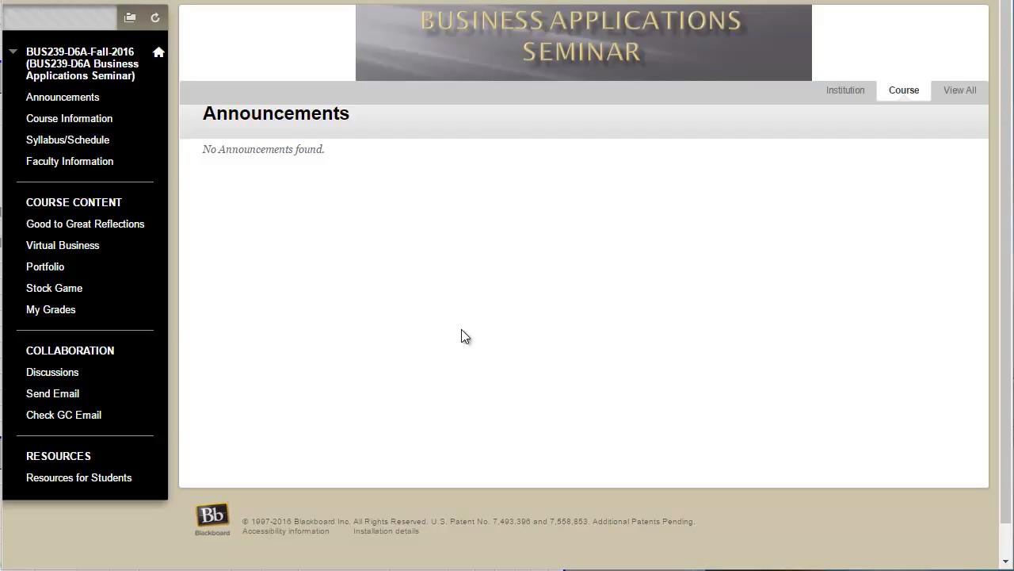
mouse_move(497, 298)
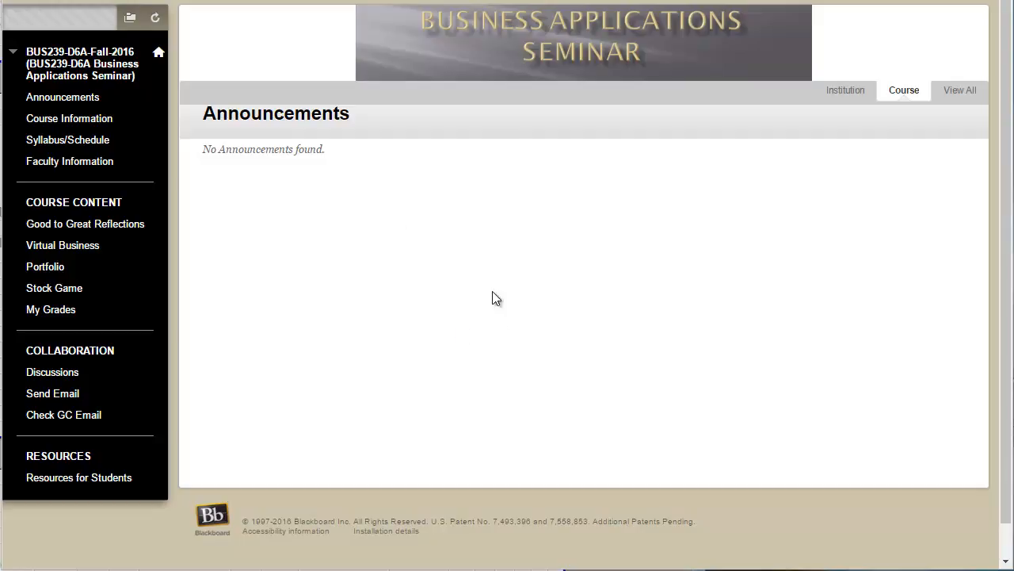
mouse_move(320, 295)
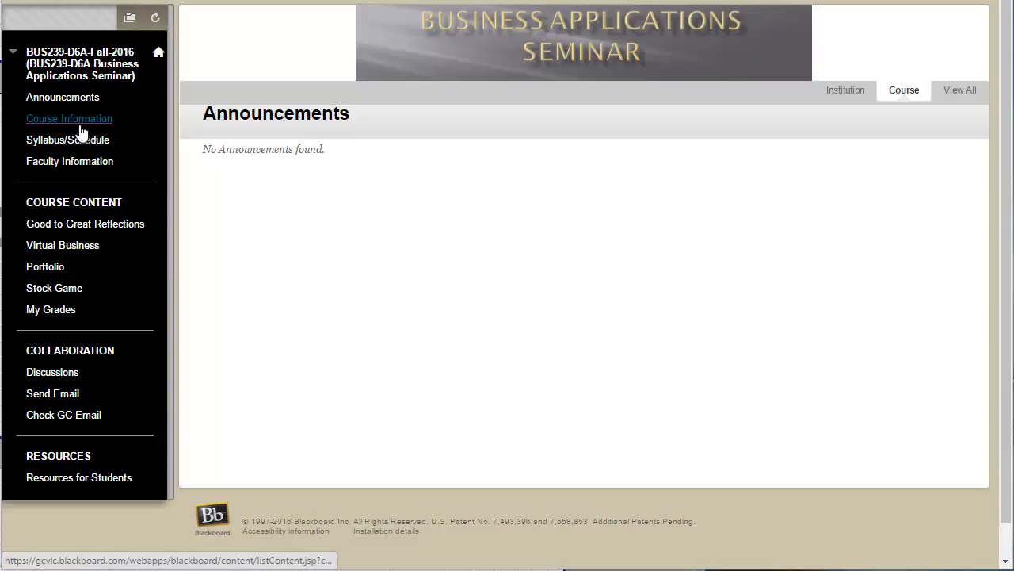
- Go to Course Information and open the Syllabus, Schedule and Course Requirements folder
left_click(69, 118)
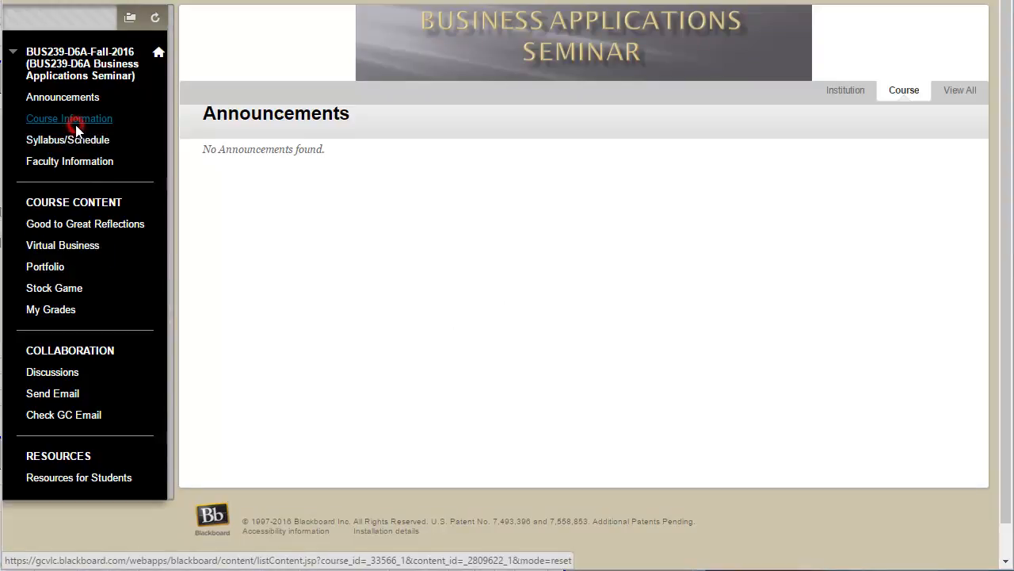
left_click(69, 118)
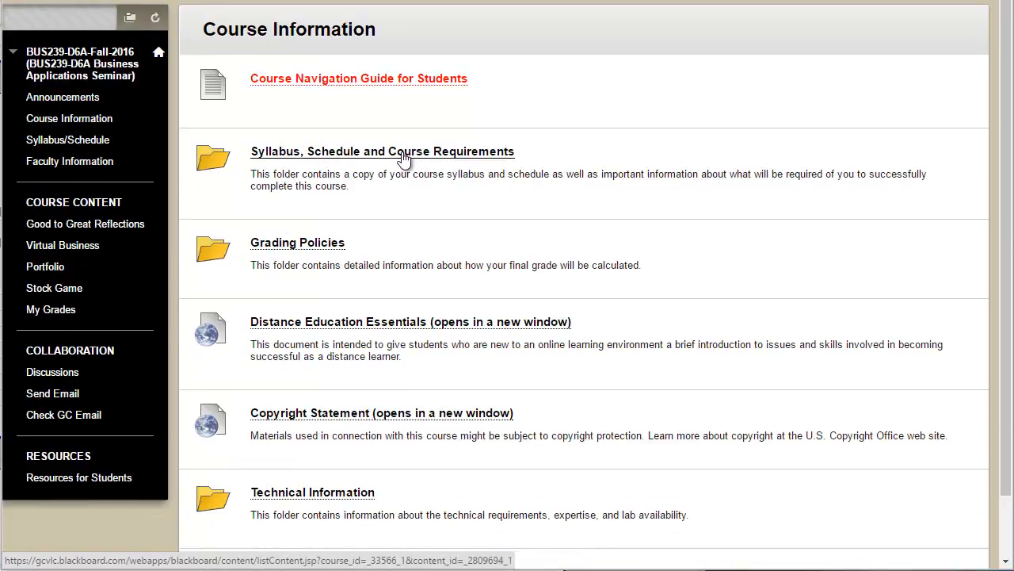
left_click(382, 152)
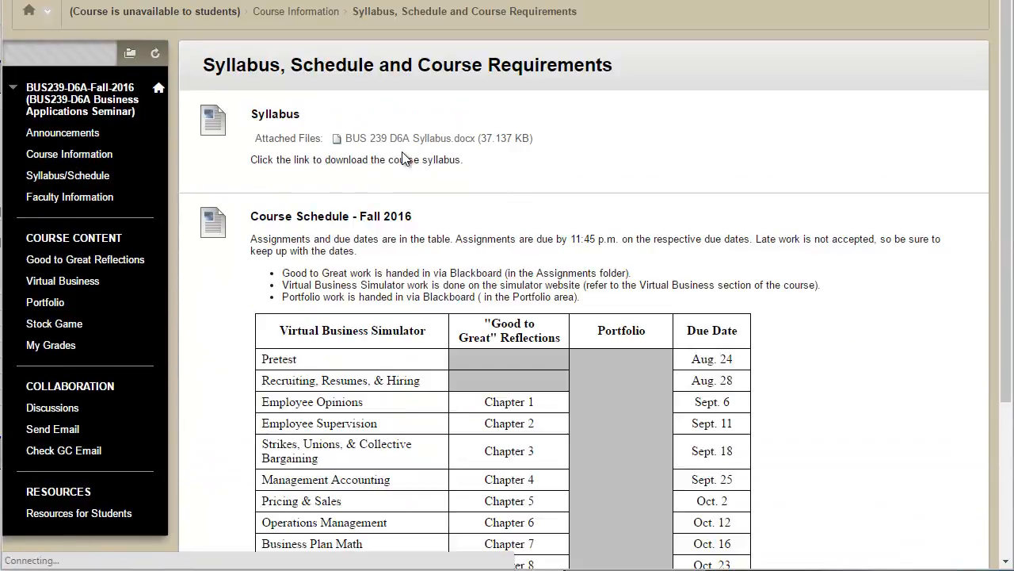
scroll("down", 3)
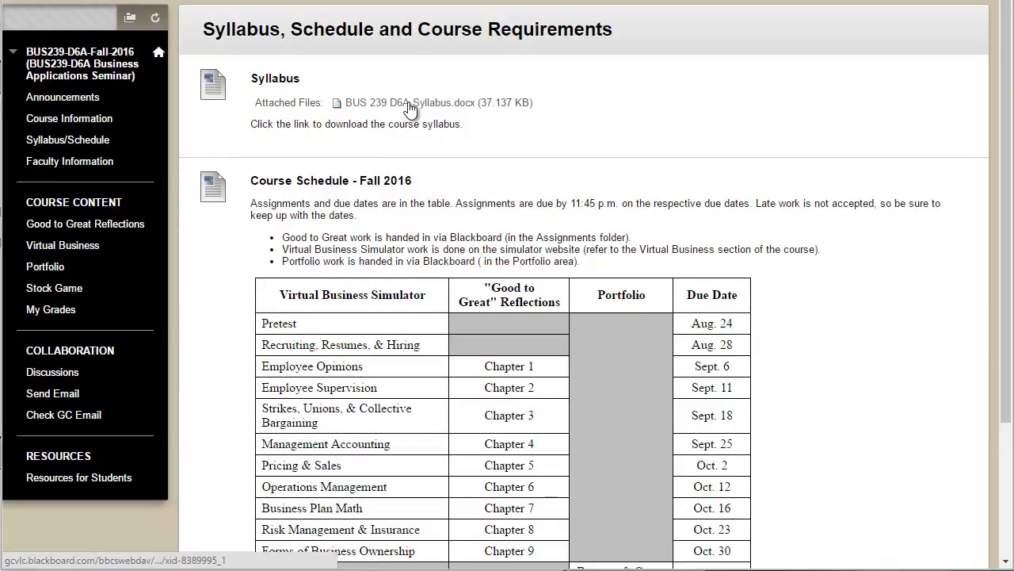
mouse_move(388, 334)
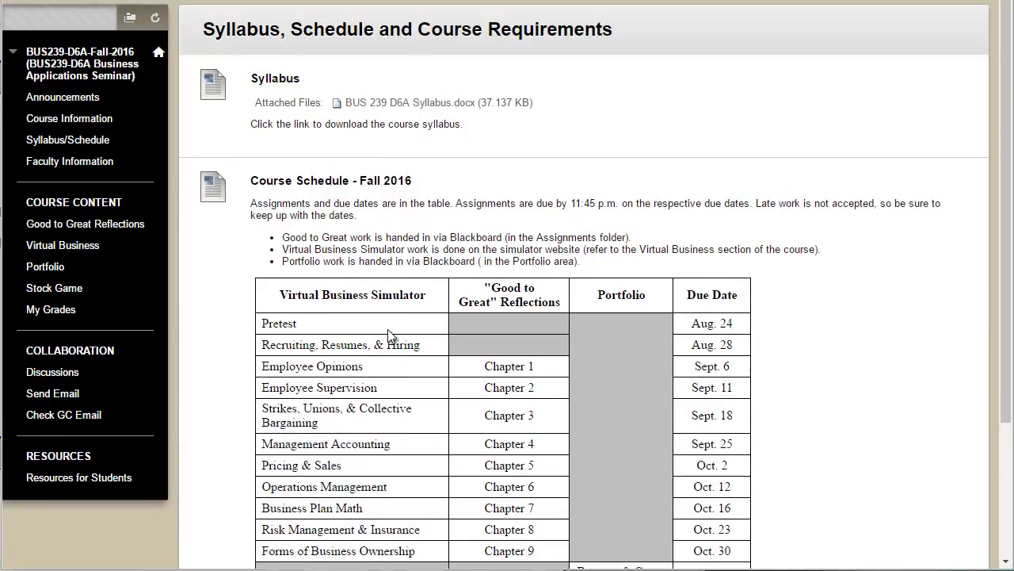
scroll("down", 3)
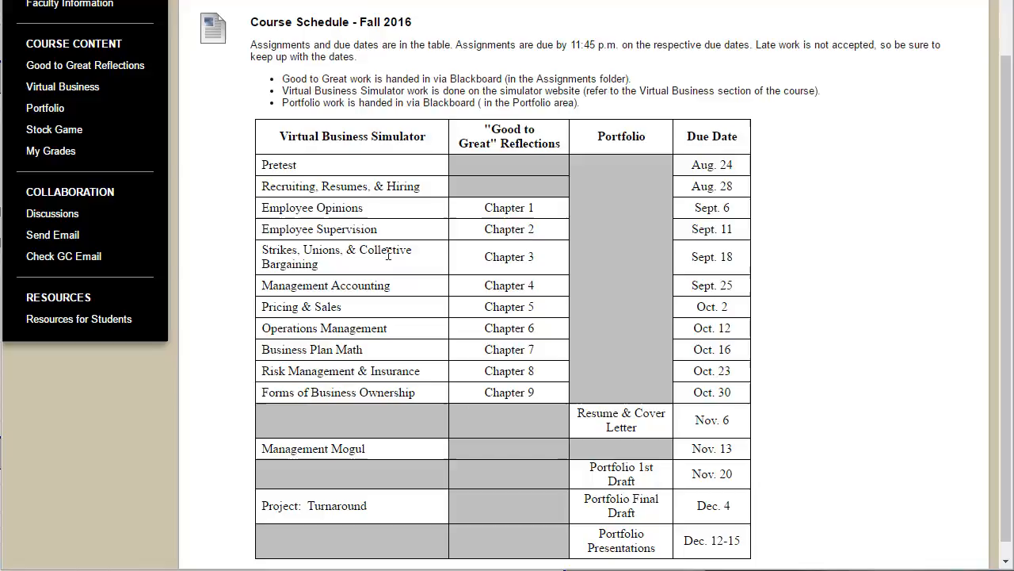
mouse_move(1008, 92)
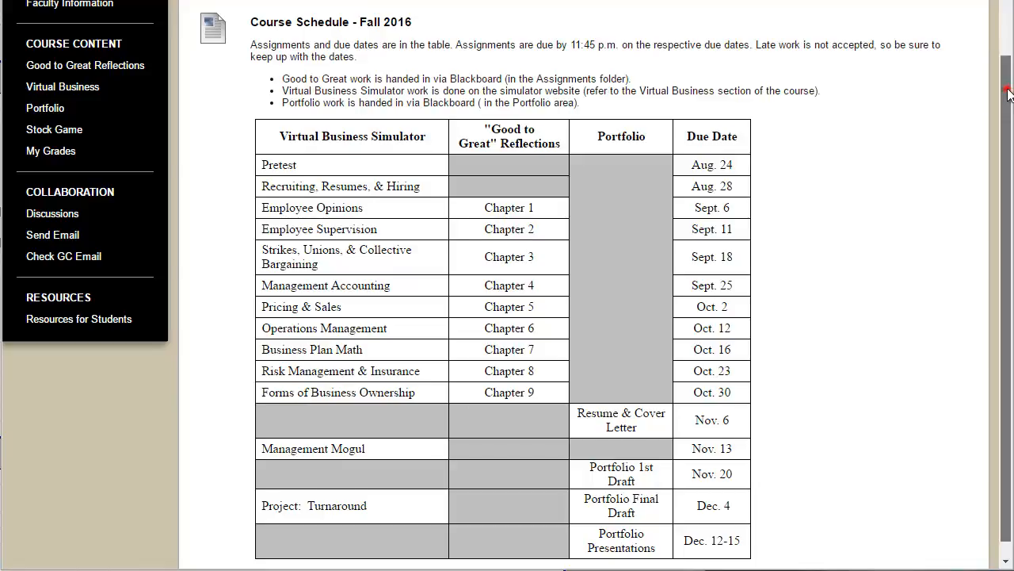
scroll("down", 3)
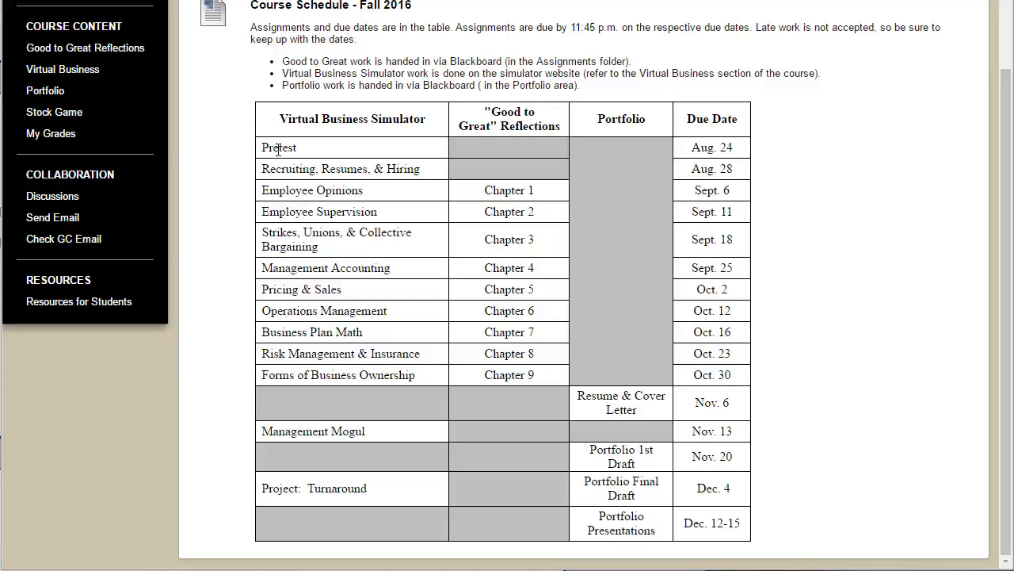
mouse_move(433, 127)
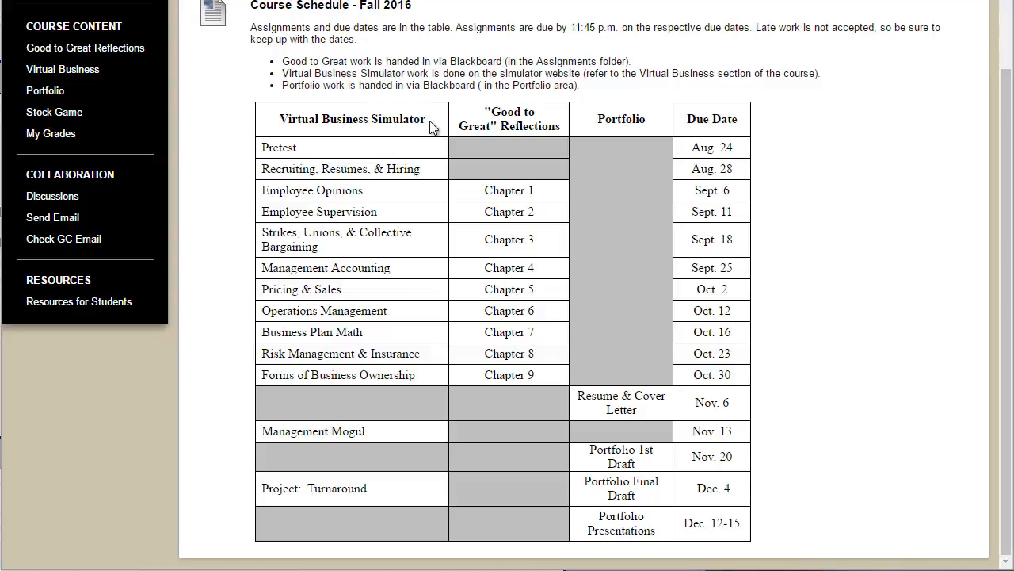
mouse_move(486, 113)
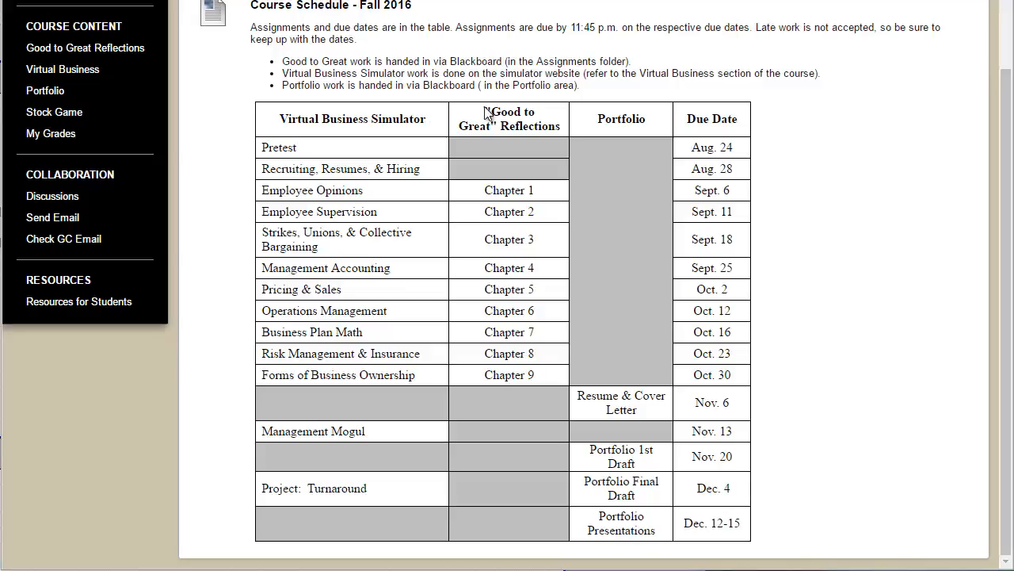
double_click(509, 119)
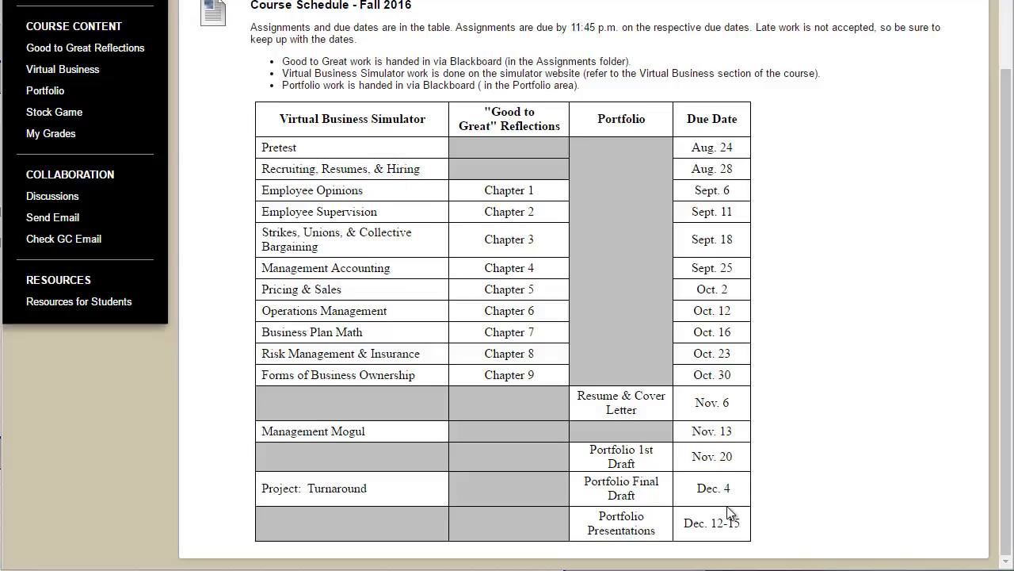
mouse_move(284, 139)
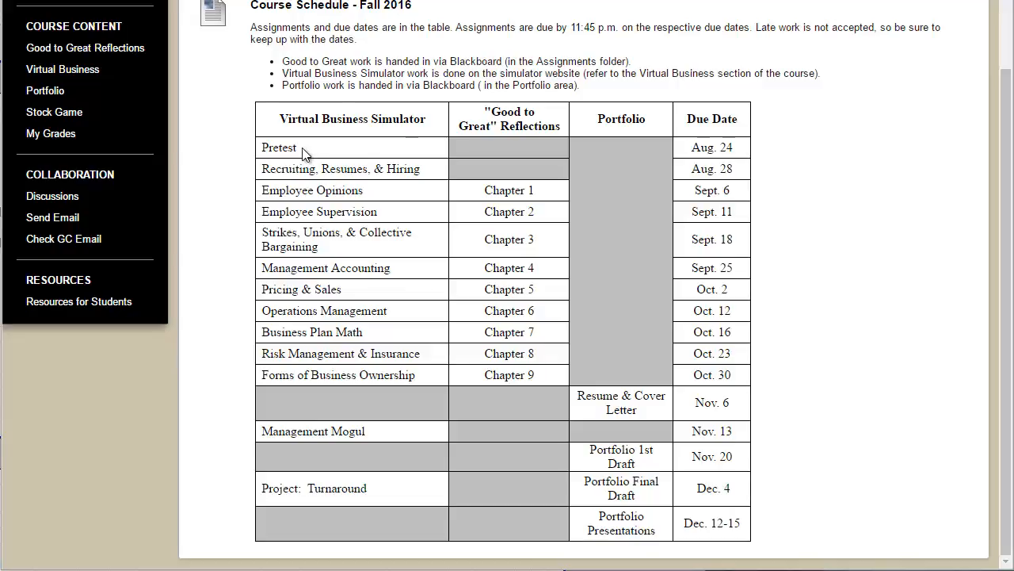
mouse_move(741, 153)
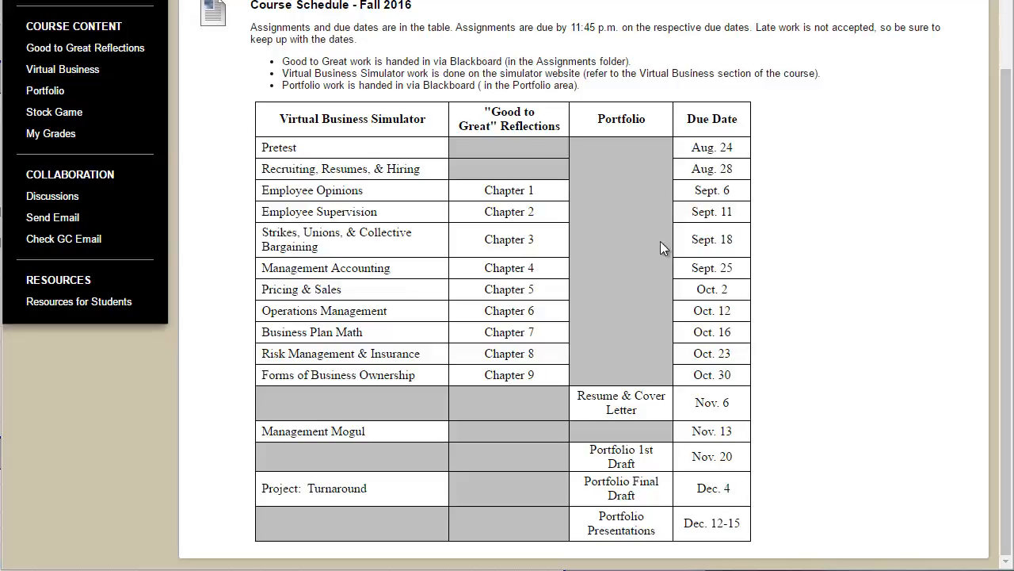
mouse_move(264, 237)
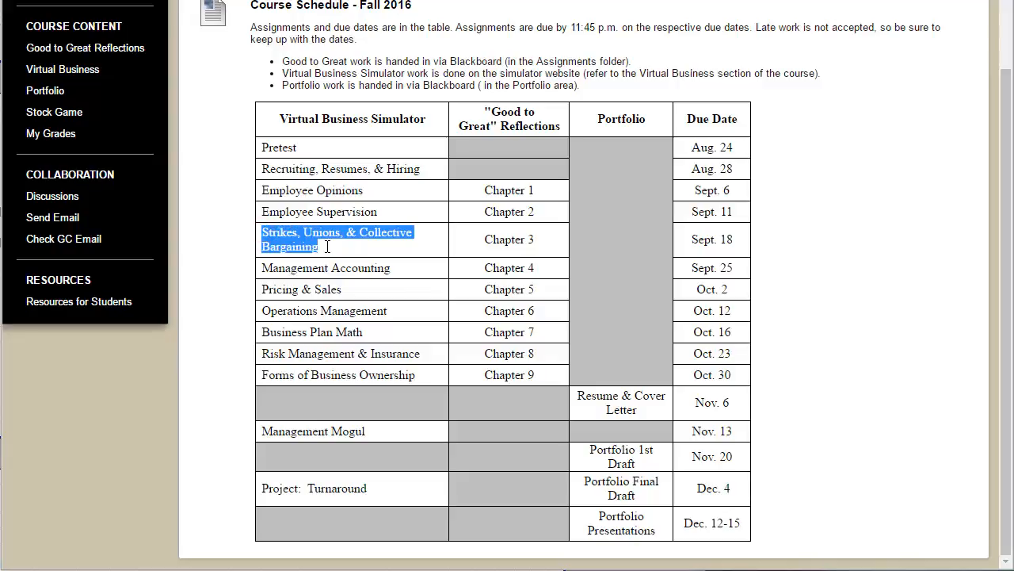
left_click(484, 244)
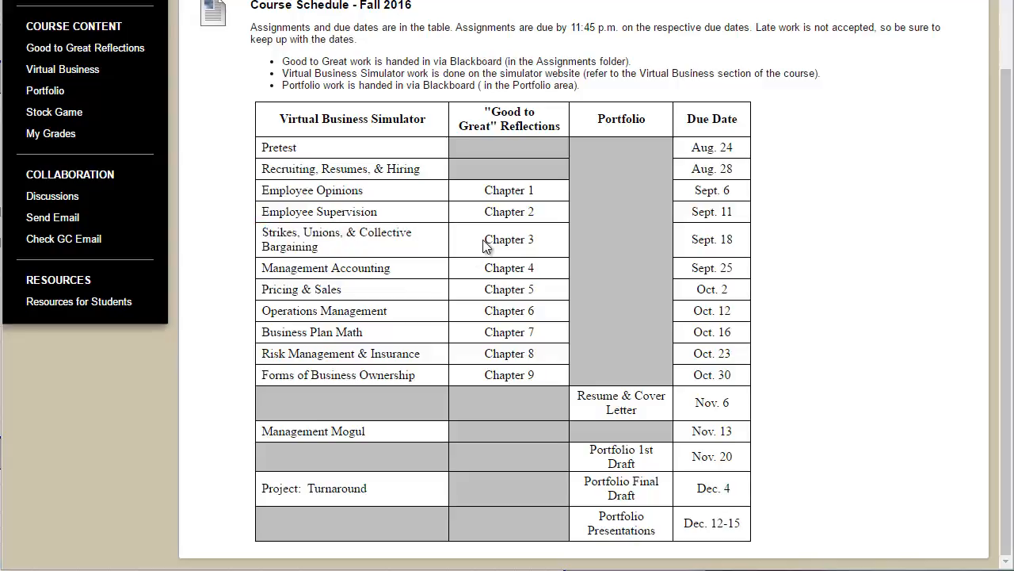
double_click(509, 239)
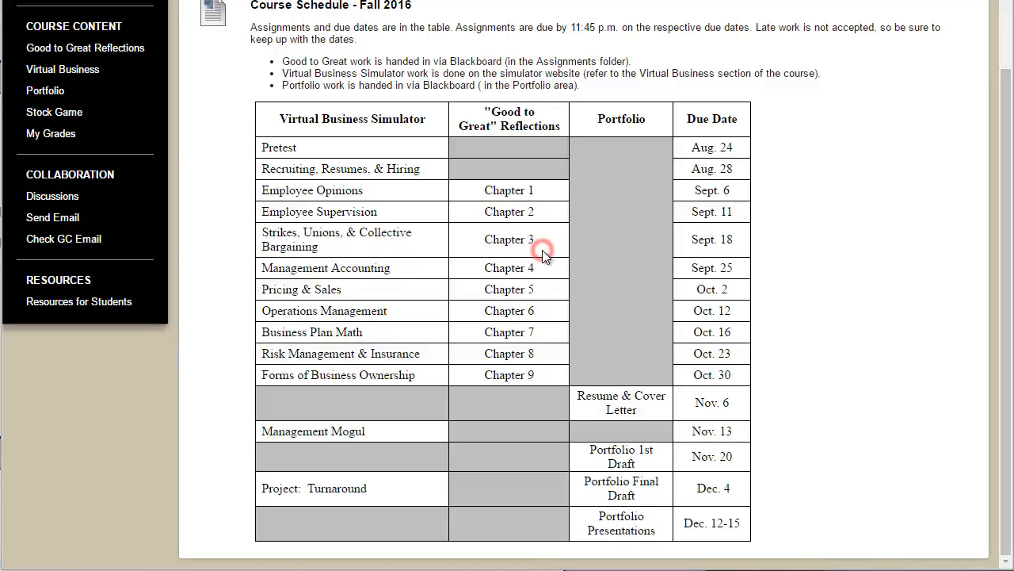
mouse_move(564, 386)
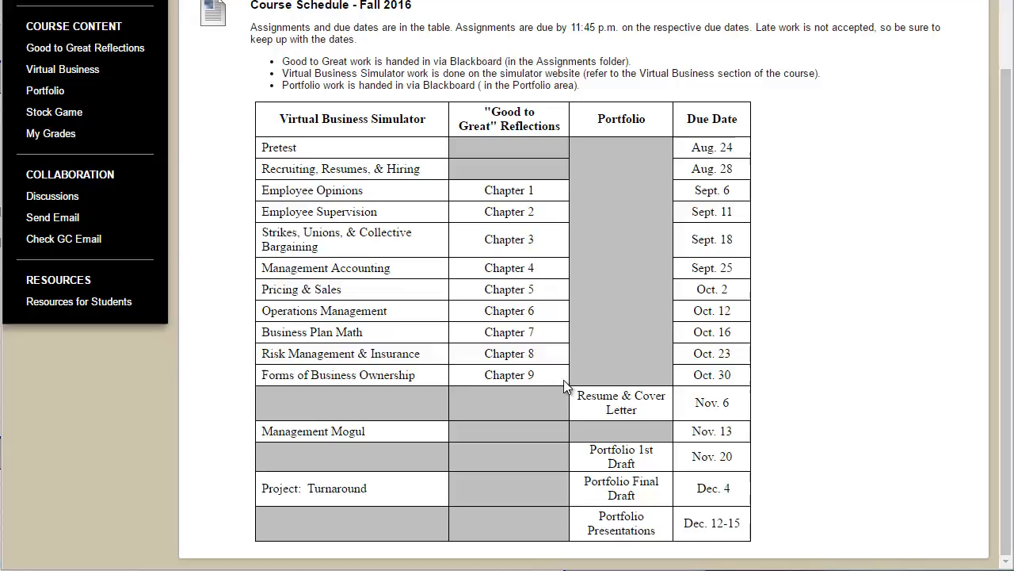
mouse_move(595, 431)
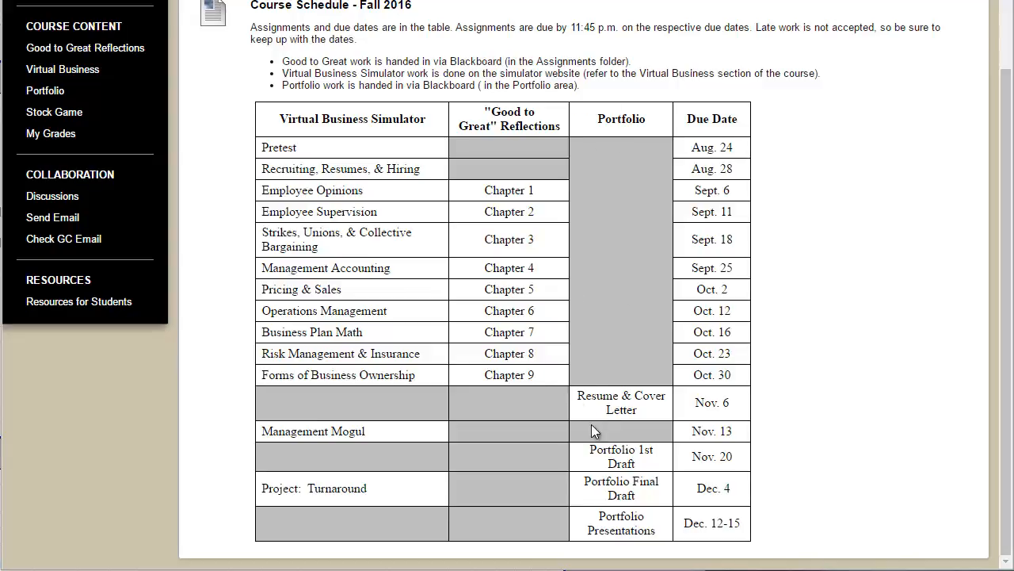
mouse_move(709, 403)
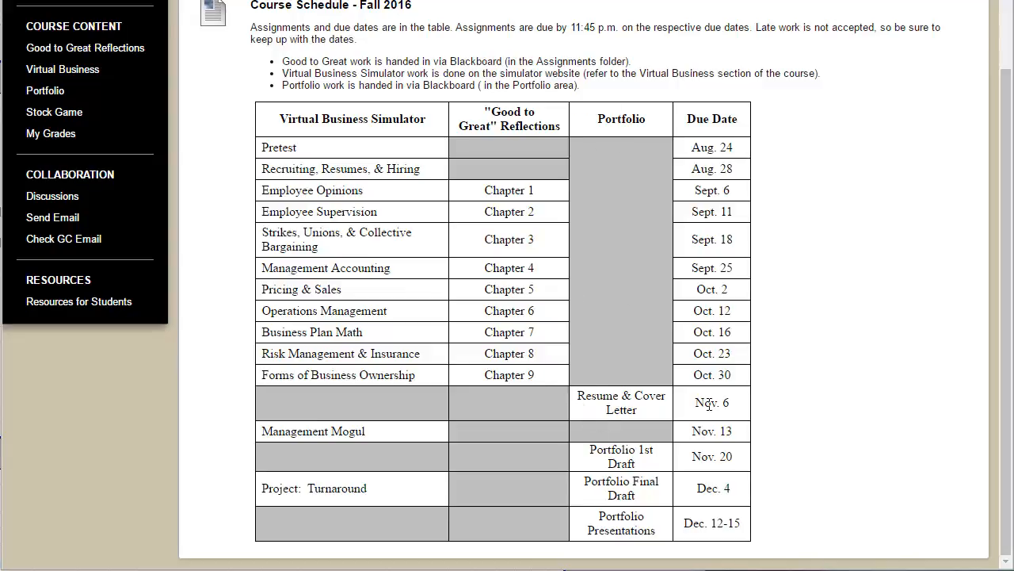
mouse_move(596, 478)
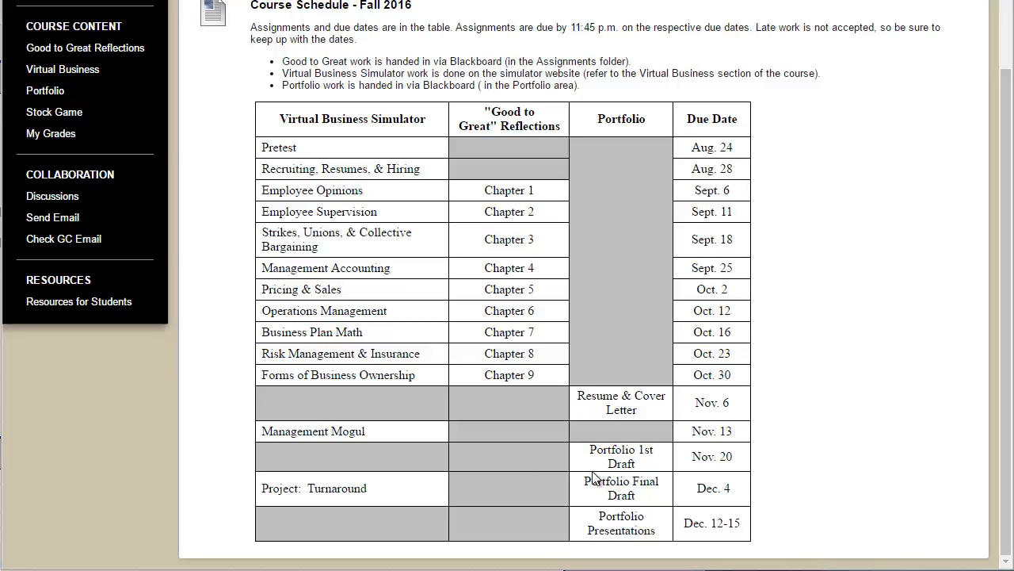
mouse_move(639, 529)
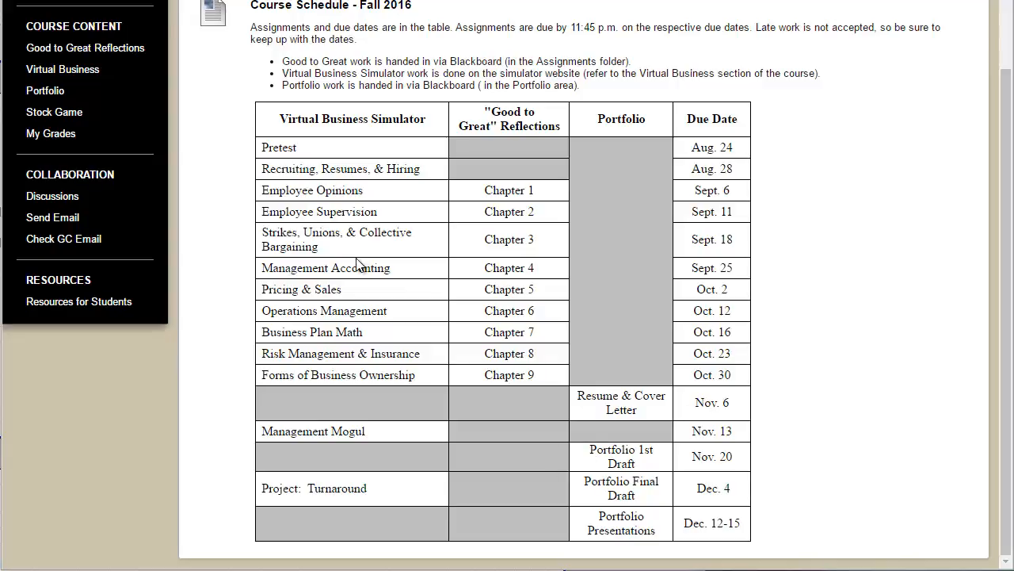
mouse_move(274, 202)
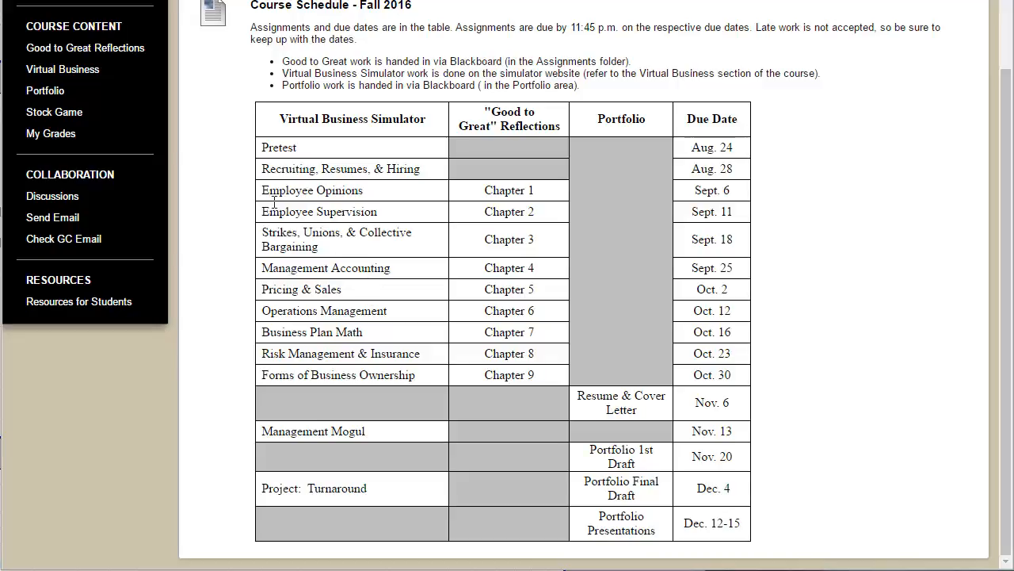
left_click(67, 139)
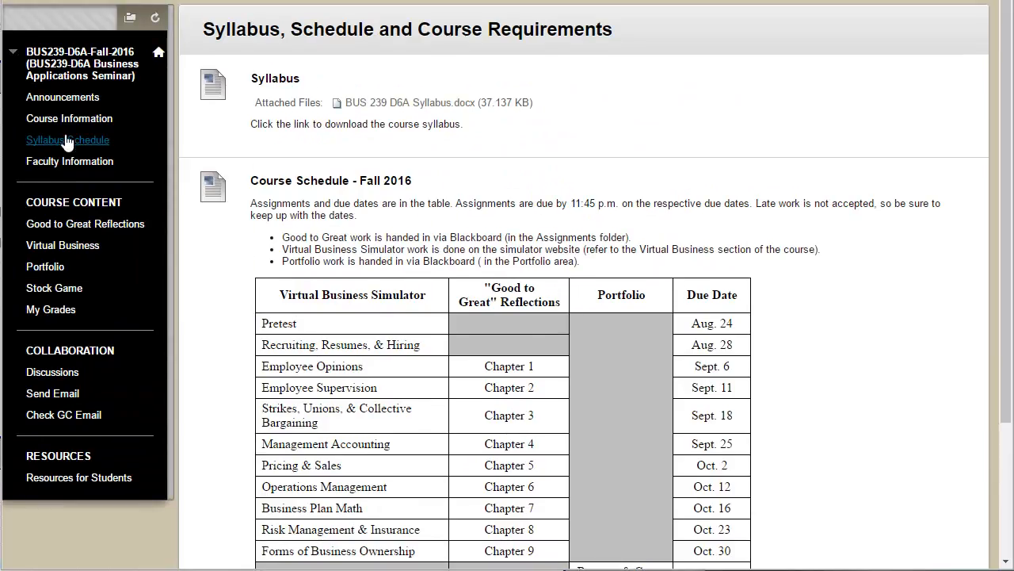
mouse_move(67, 139)
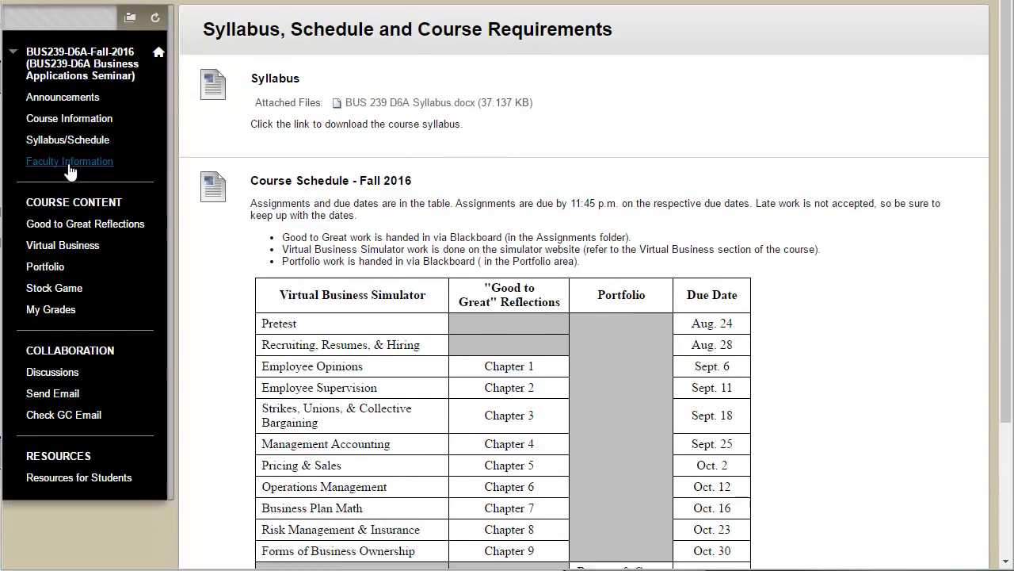
- View Faculty Information and scroll through the instructor's contact details, office hours and bio
left_click(70, 161)
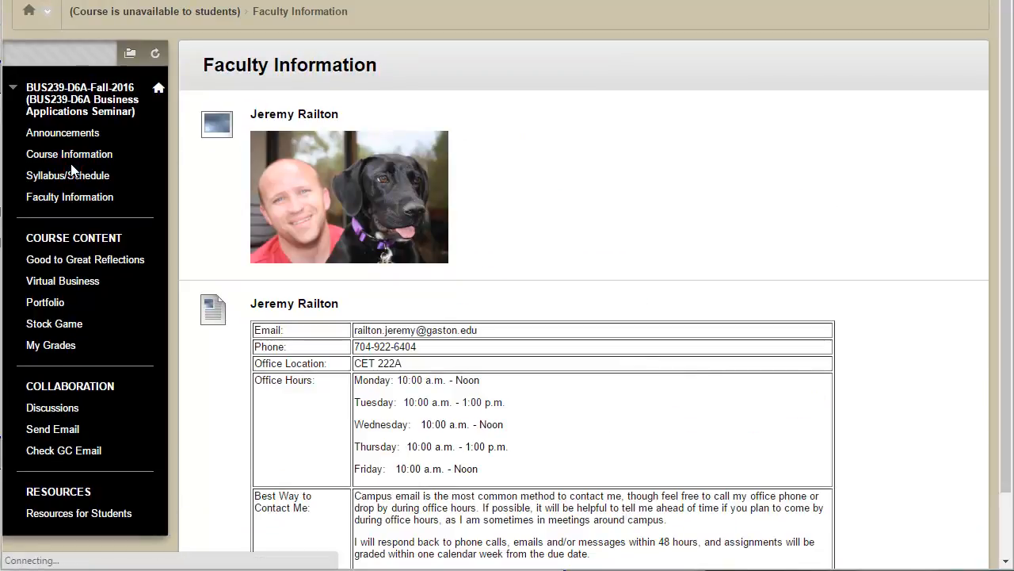
scroll("down", 3)
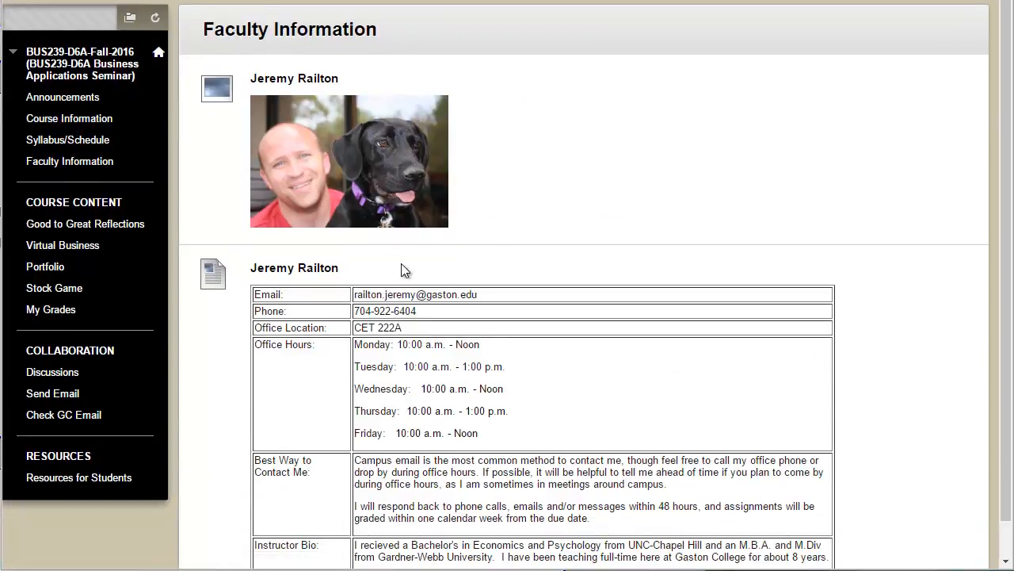
scroll("down", 3)
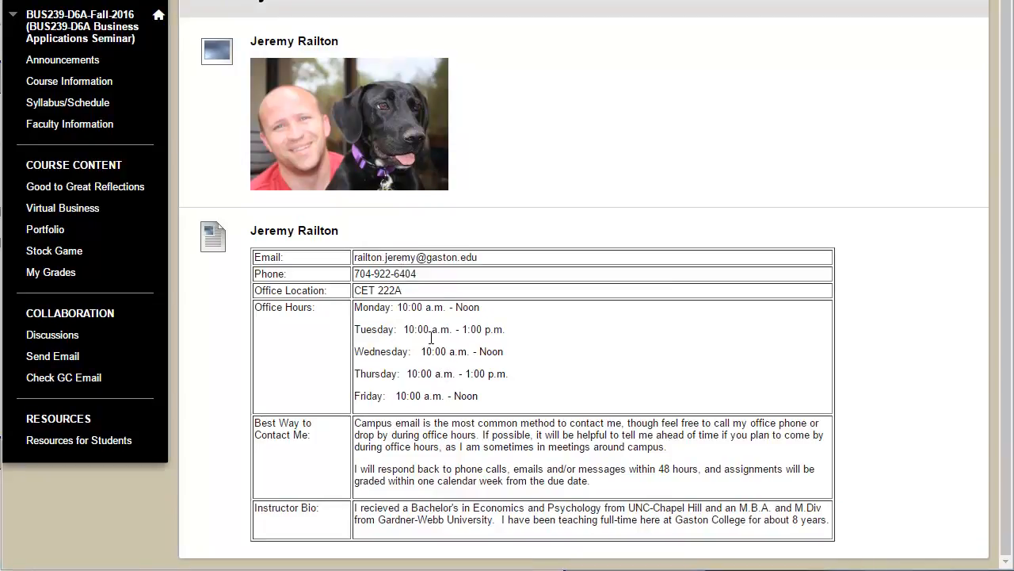
left_click_drag(397, 307, 478, 396)
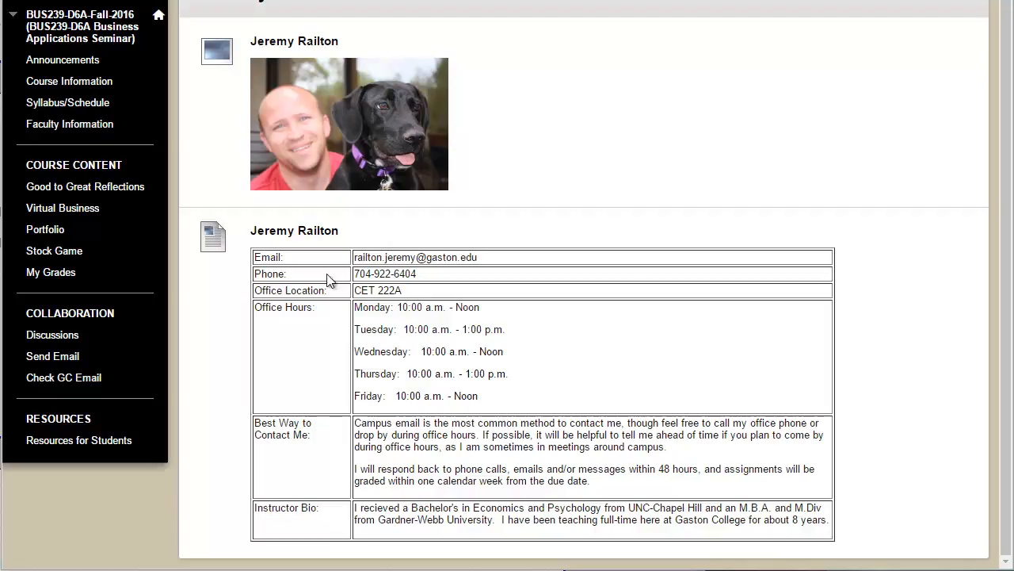
mouse_move(277, 293)
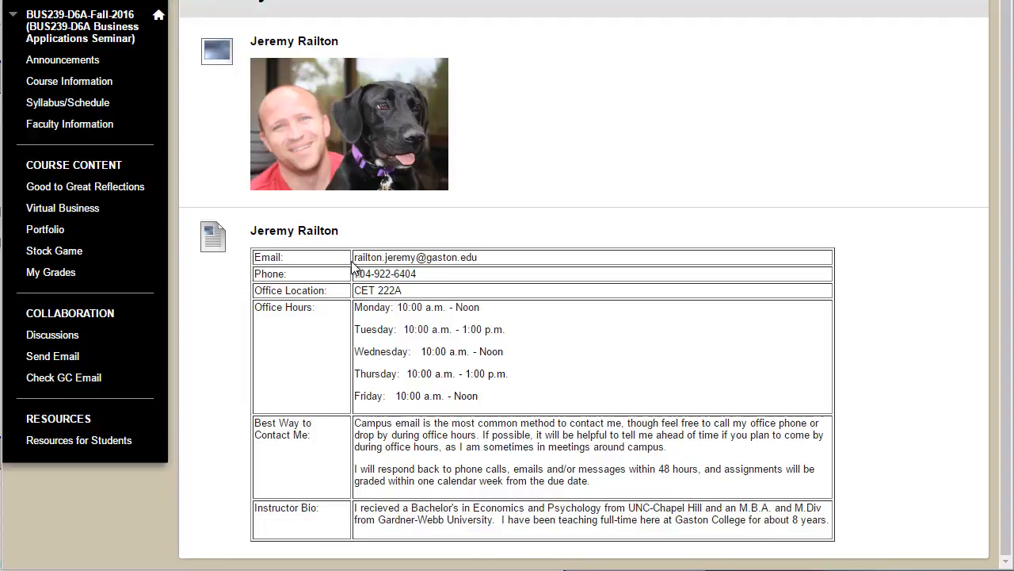
mouse_move(444, 289)
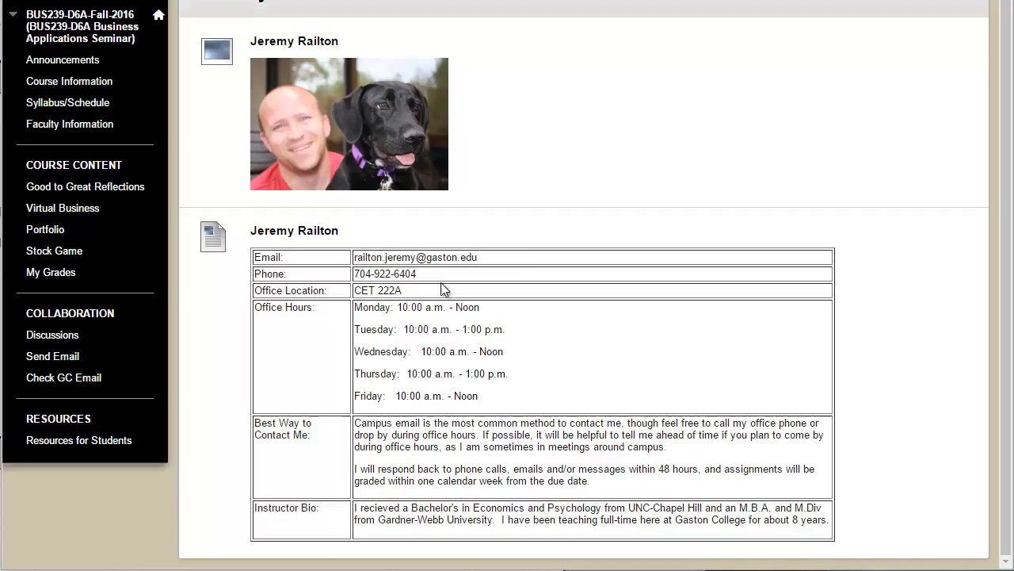
mouse_move(46, 229)
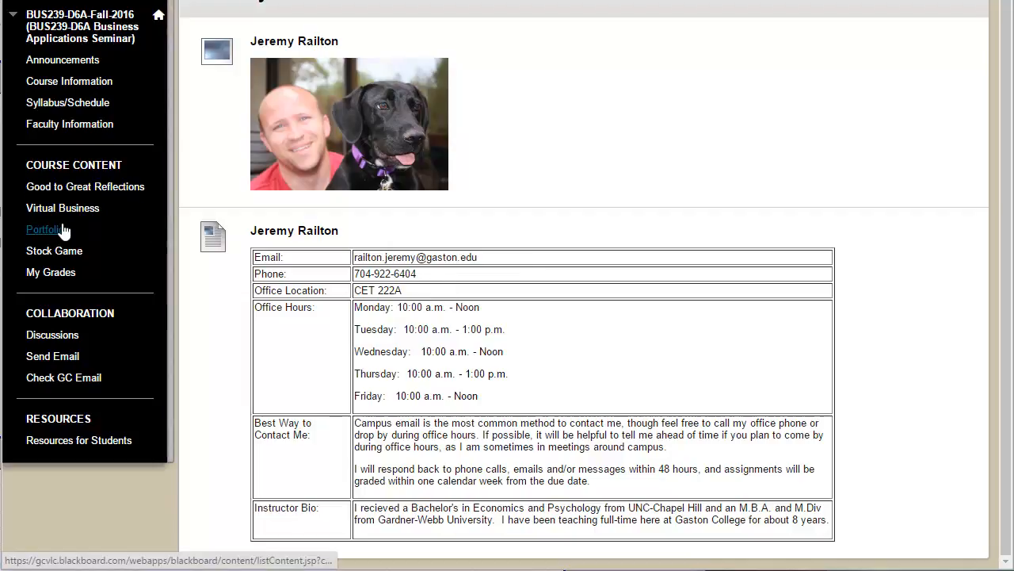
- Open Virtual Business and scroll through the simulator registration and course key instructions
left_click(62, 207)
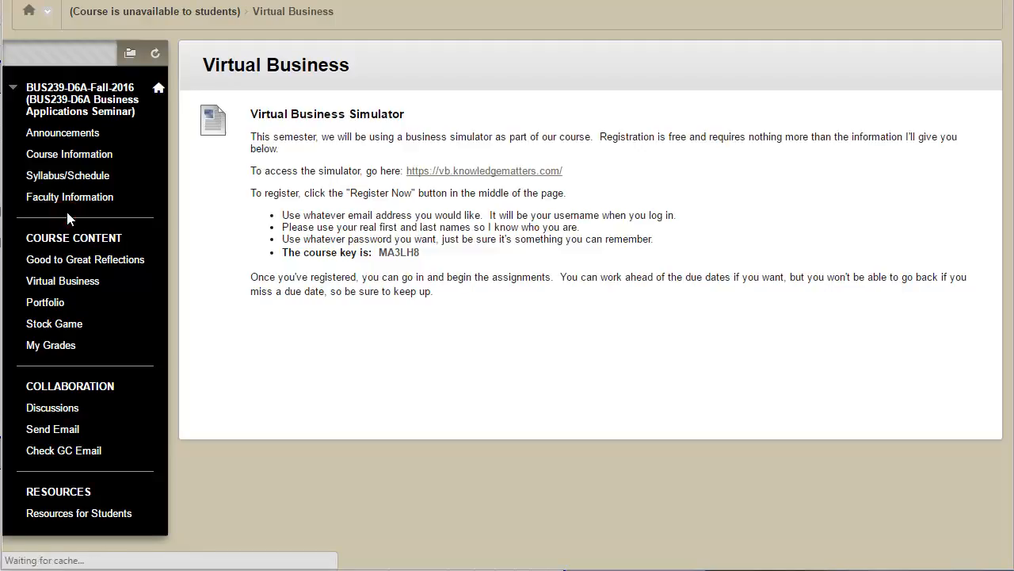
scroll("down", 3)
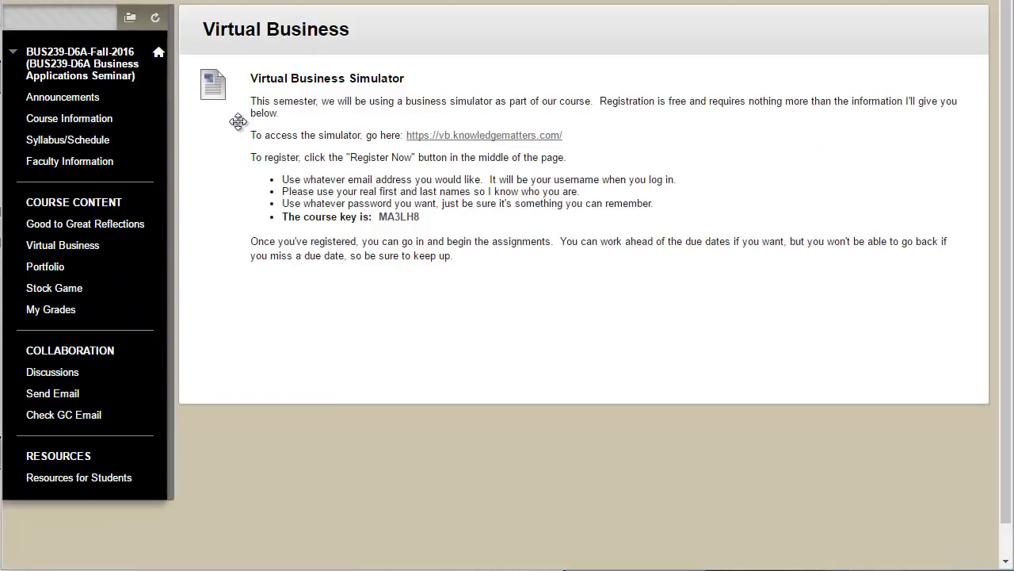
mouse_move(507, 135)
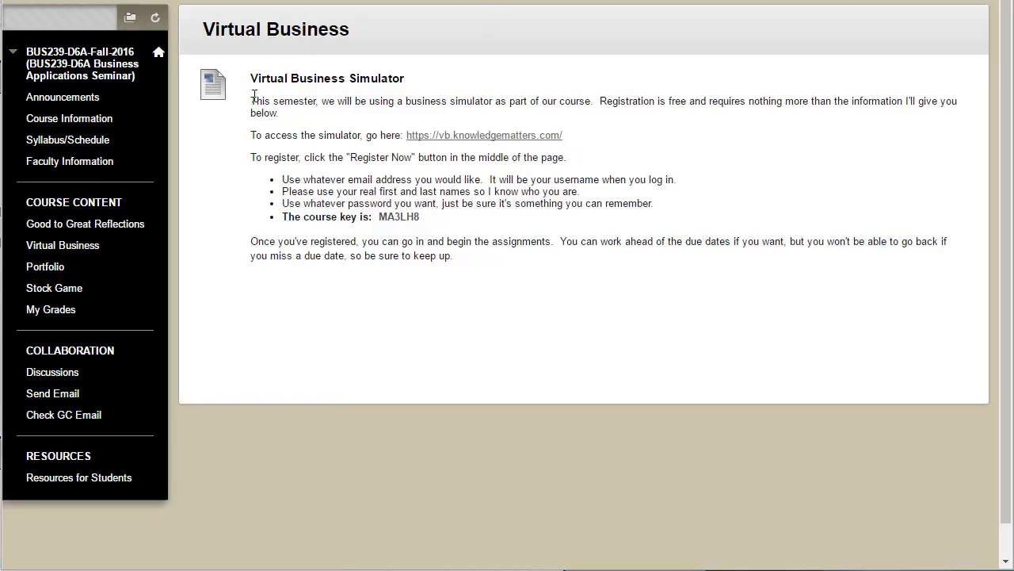
mouse_move(467, 135)
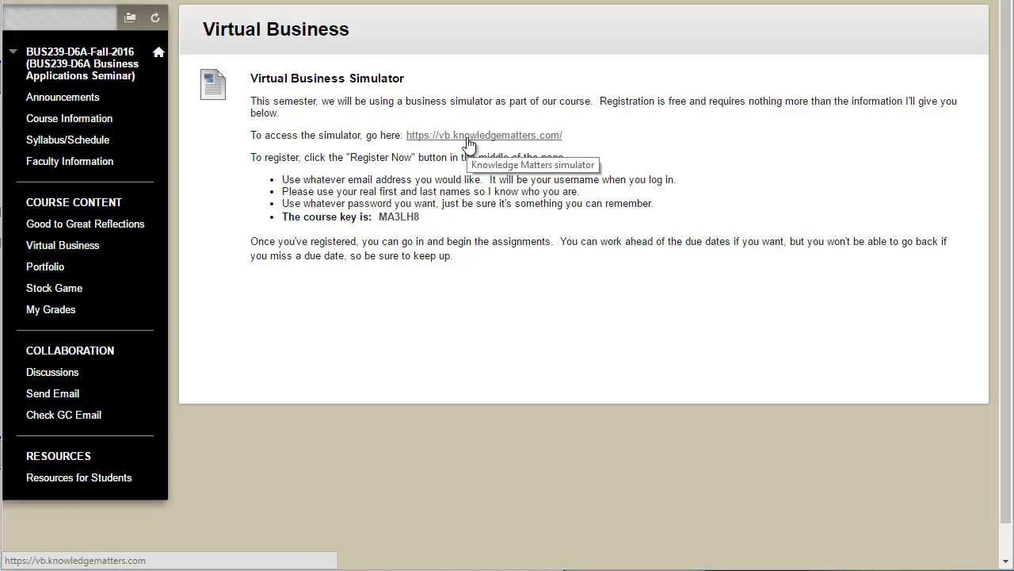
- Follow the vb.knowledgematters.com link, view the BUS 239 courses, and log out
left_click(484, 135)
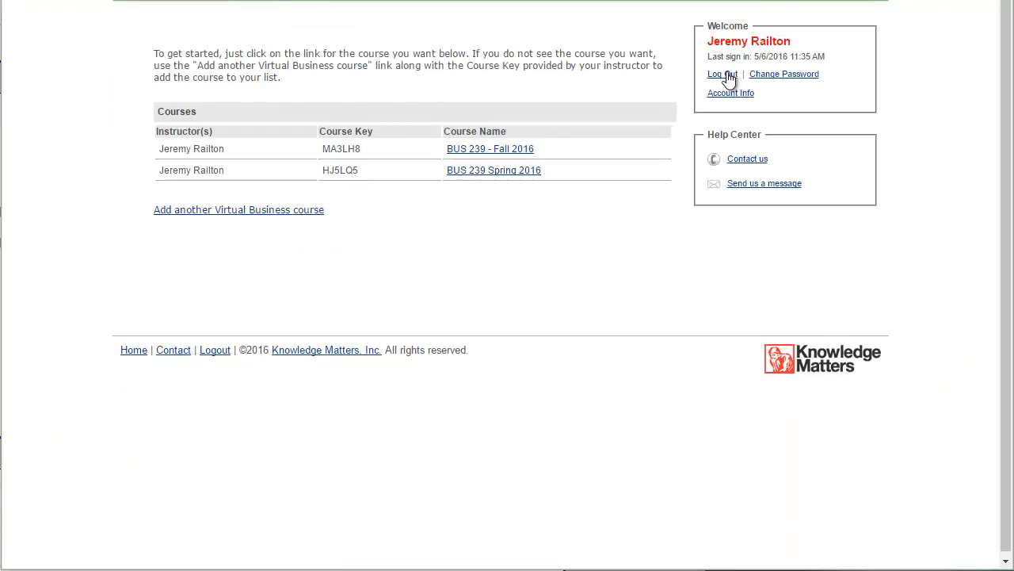
left_click(718, 73)
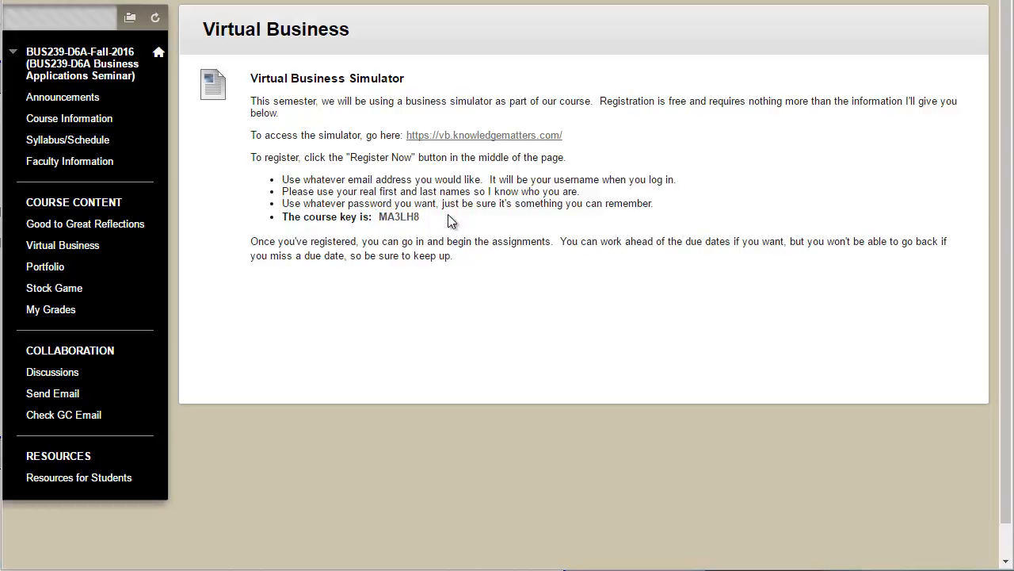
mouse_move(416, 188)
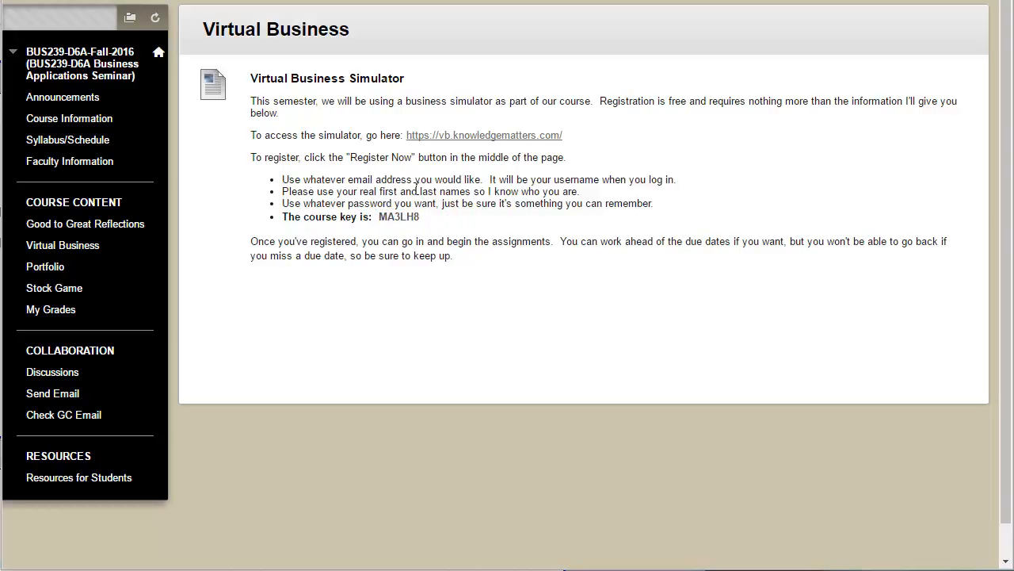
mouse_move(552, 300)
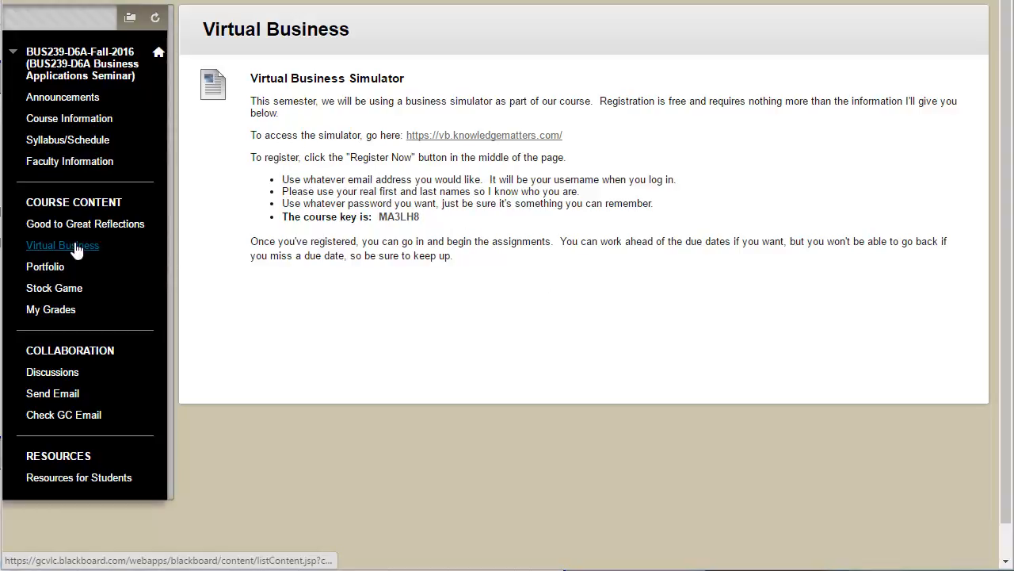
mouse_move(45, 266)
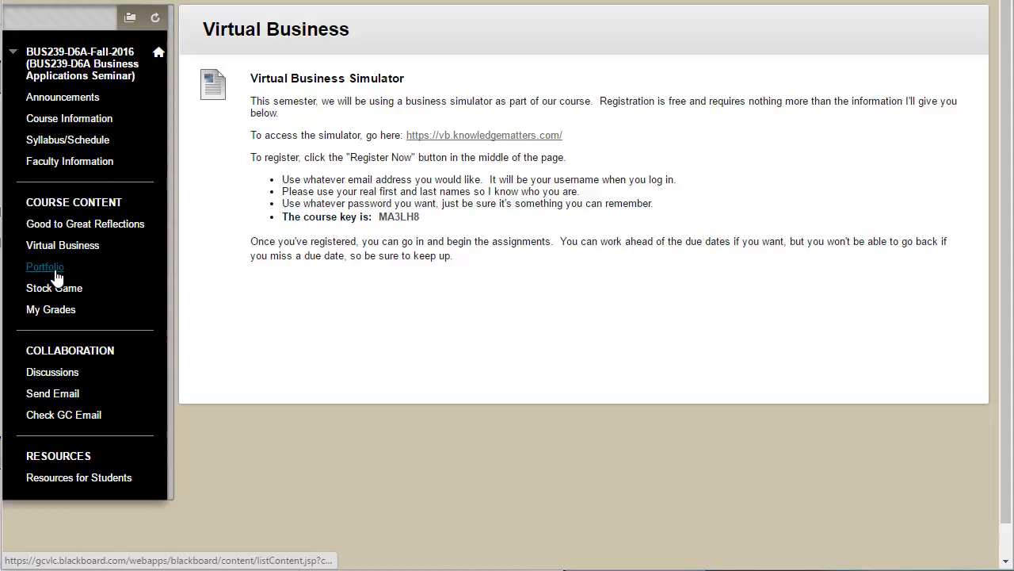
- Open Good to Great Reflections and scroll through the chapter reflections and due dates
left_click(85, 224)
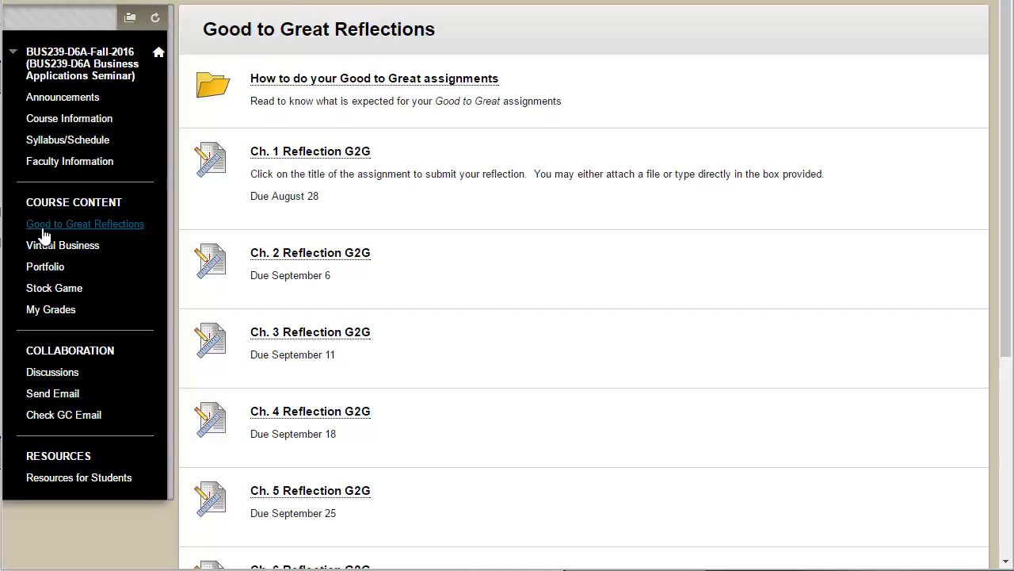
scroll("down", 3)
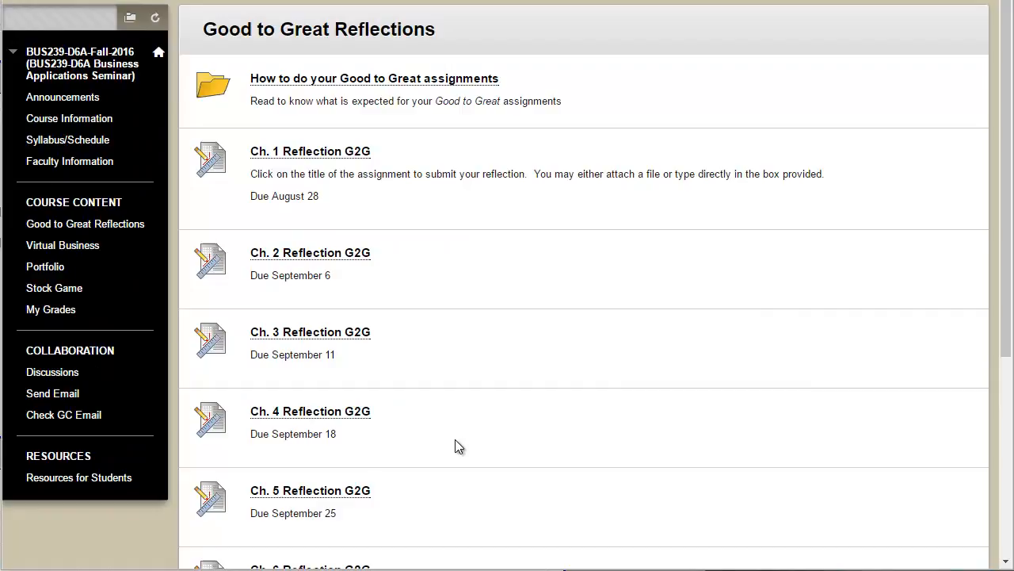
mouse_move(489, 226)
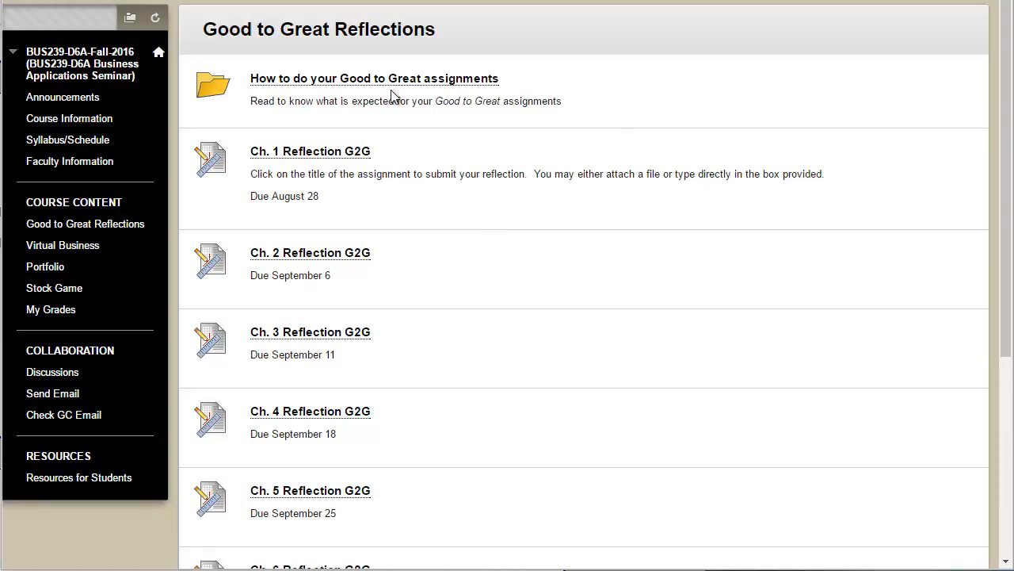
- Open 'How to do your Good to Great assignments' and highlight its reflection questions
left_click(374, 78)
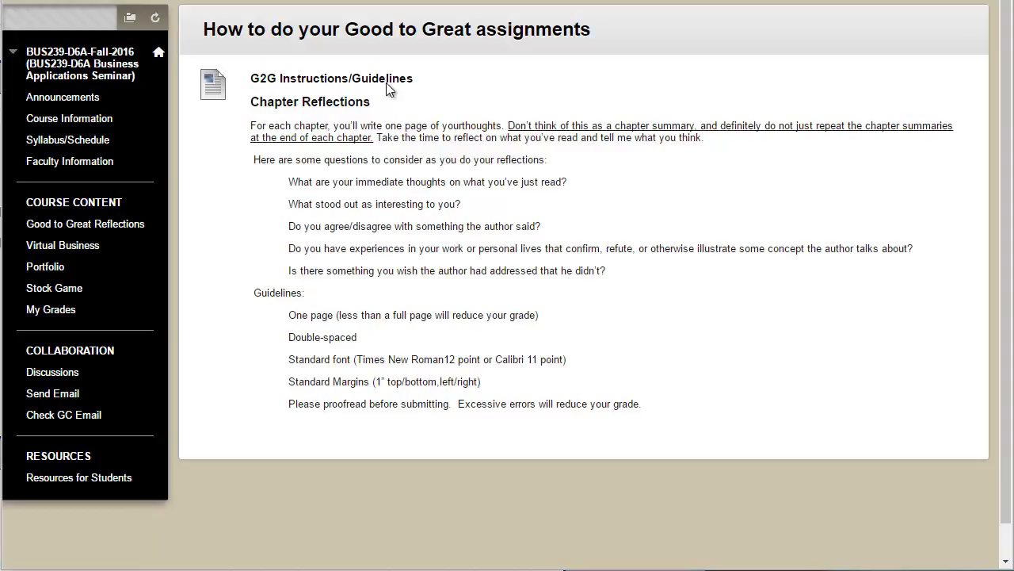
mouse_move(393, 202)
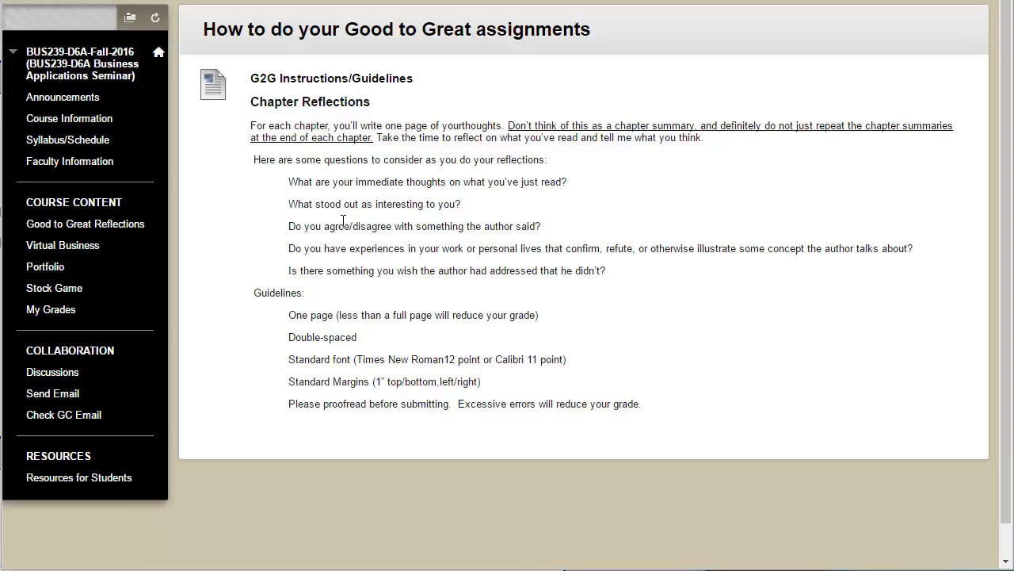
mouse_move(245, 133)
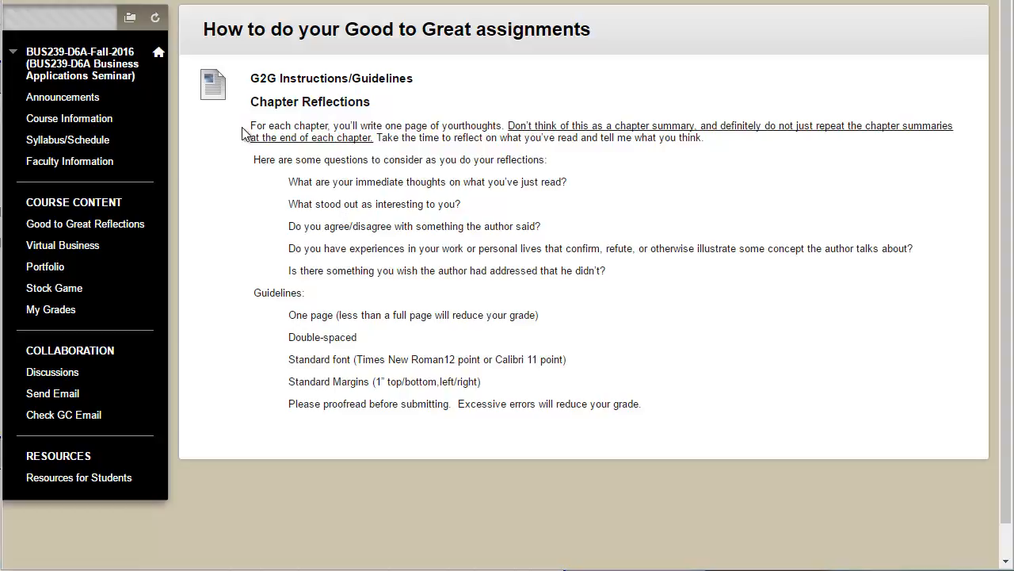
mouse_move(533, 204)
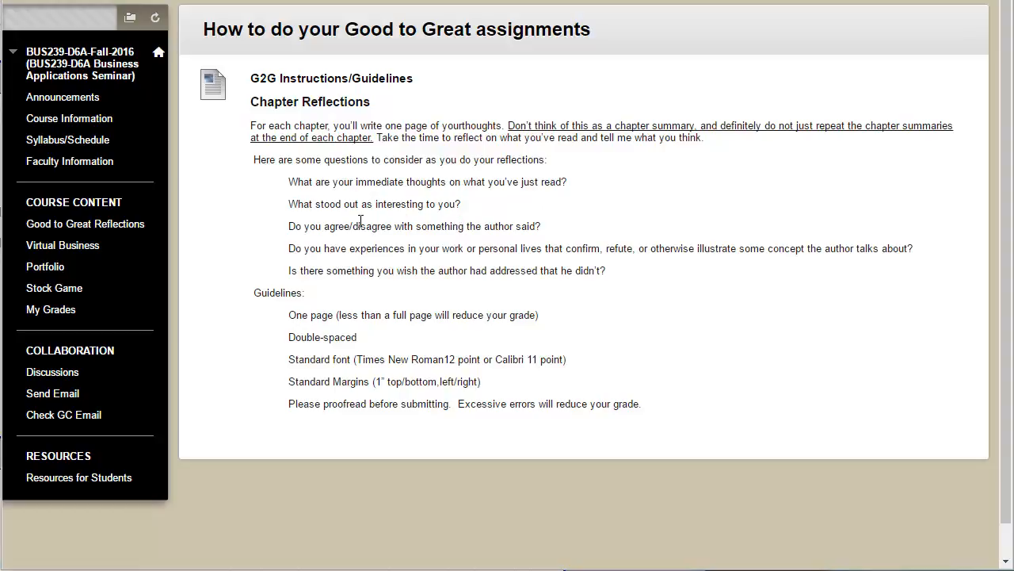
mouse_move(268, 251)
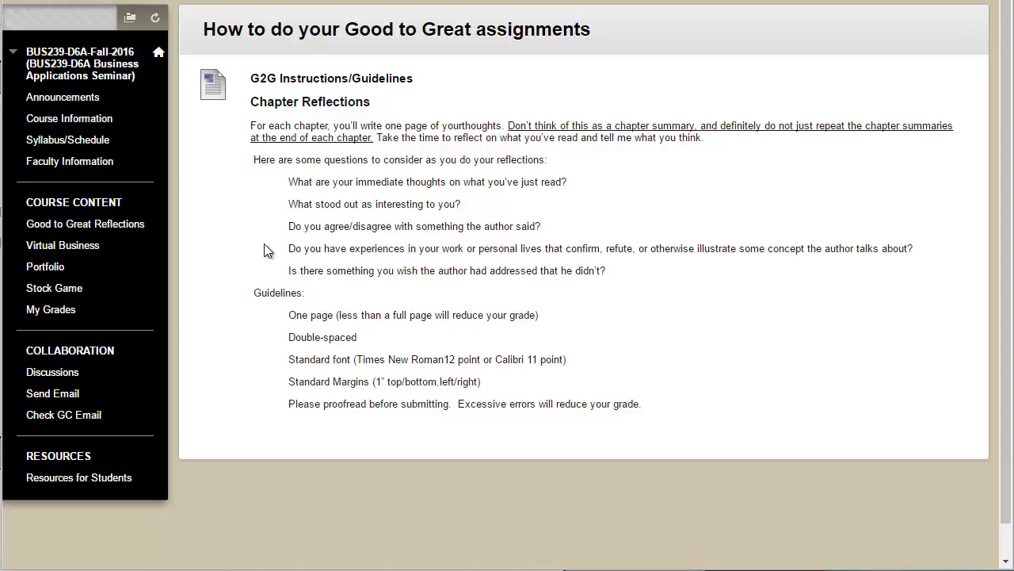
mouse_move(289, 250)
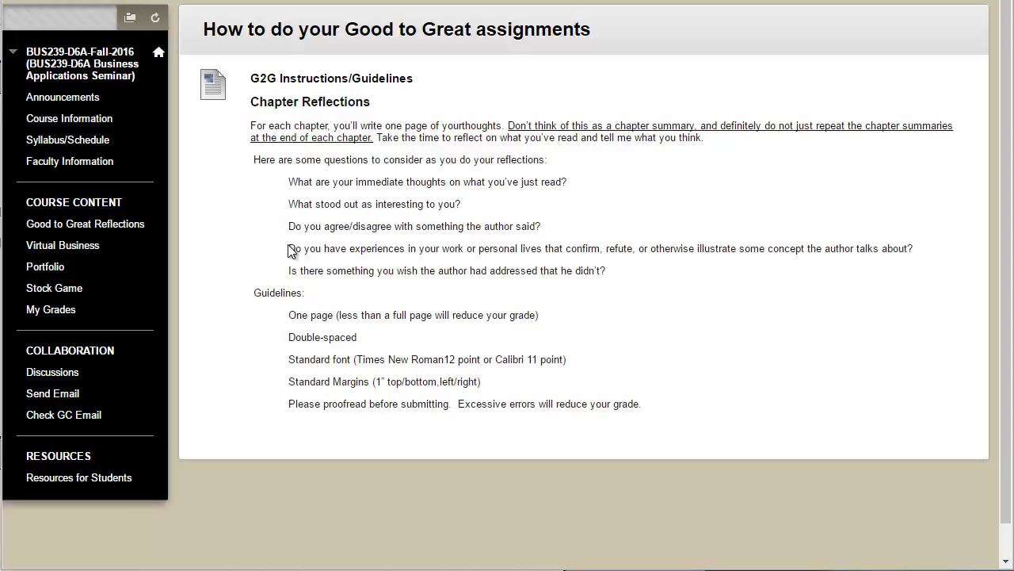
left_click_drag(288, 248, 912, 248)
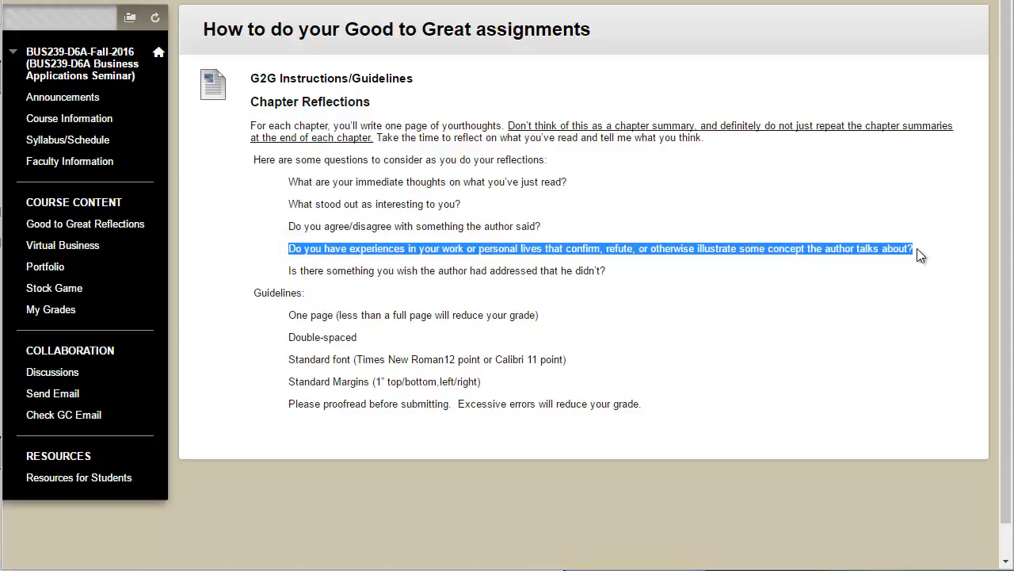
left_click(612, 270)
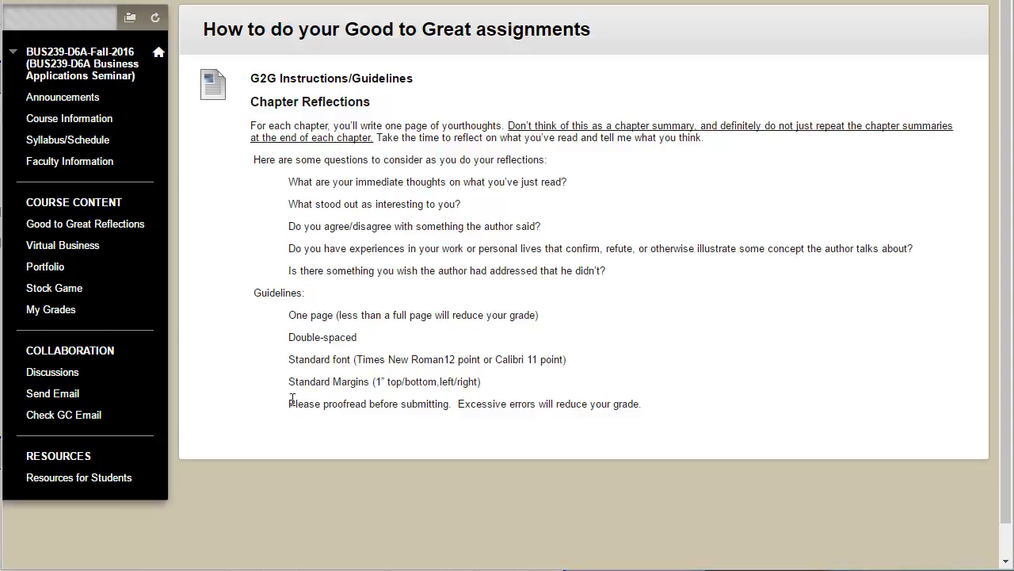
left_click_drag(290, 404, 646, 403)
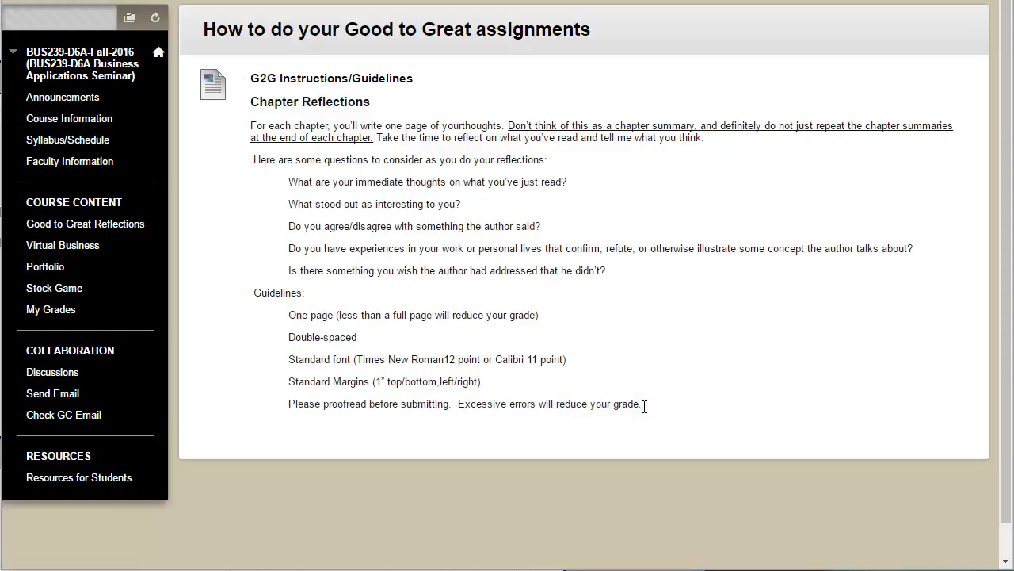
mouse_move(123, 333)
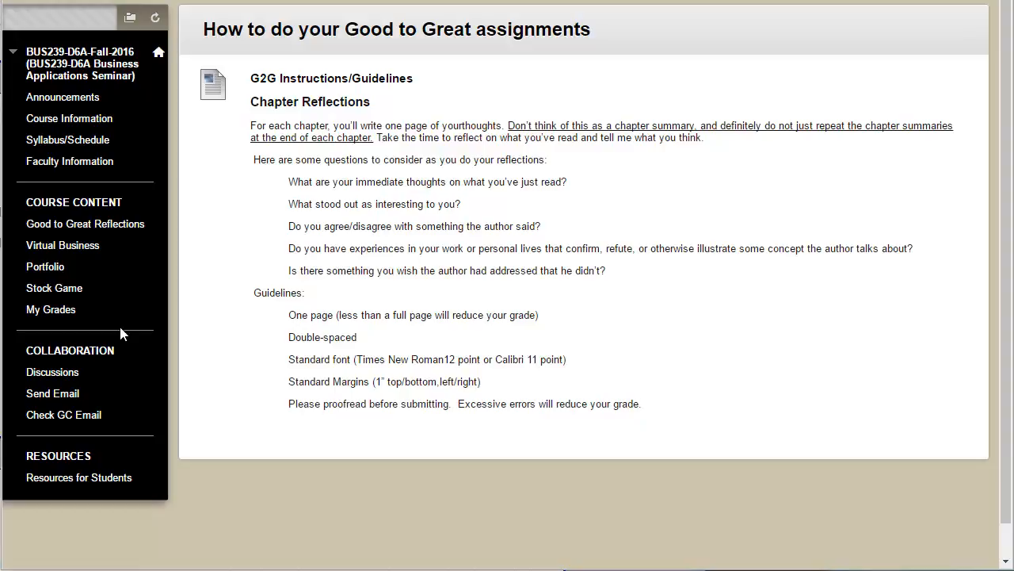
mouse_move(63, 245)
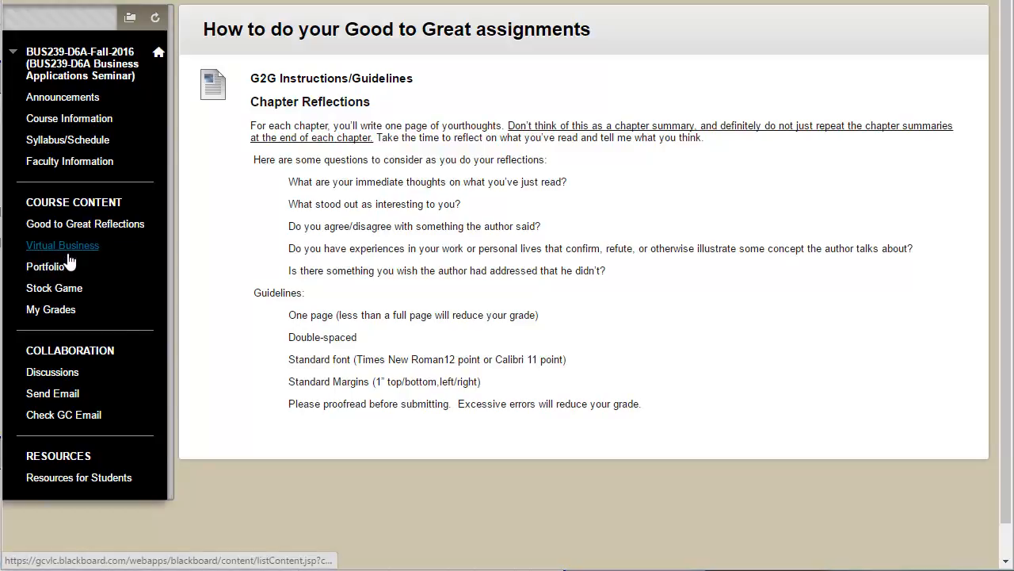
- Open Portfolio, scroll the item descriptions, and select the word Transcripts
left_click(45, 265)
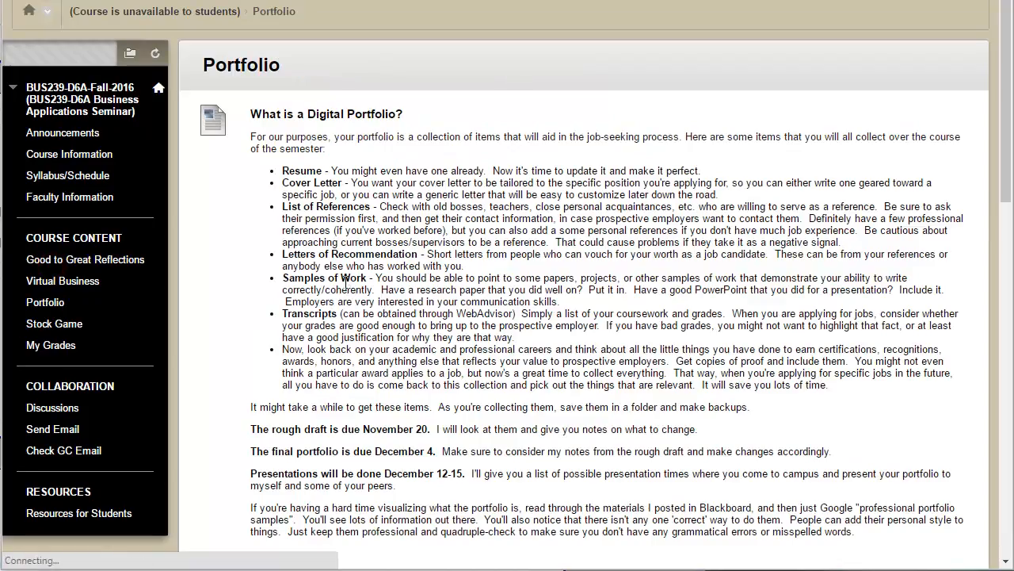
scroll("down", 3)
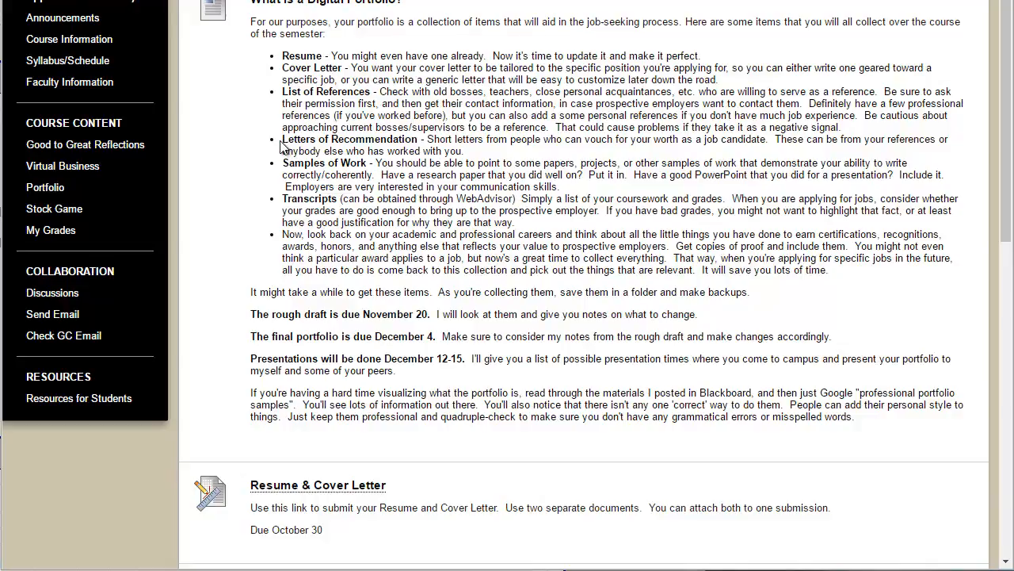
mouse_move(283, 170)
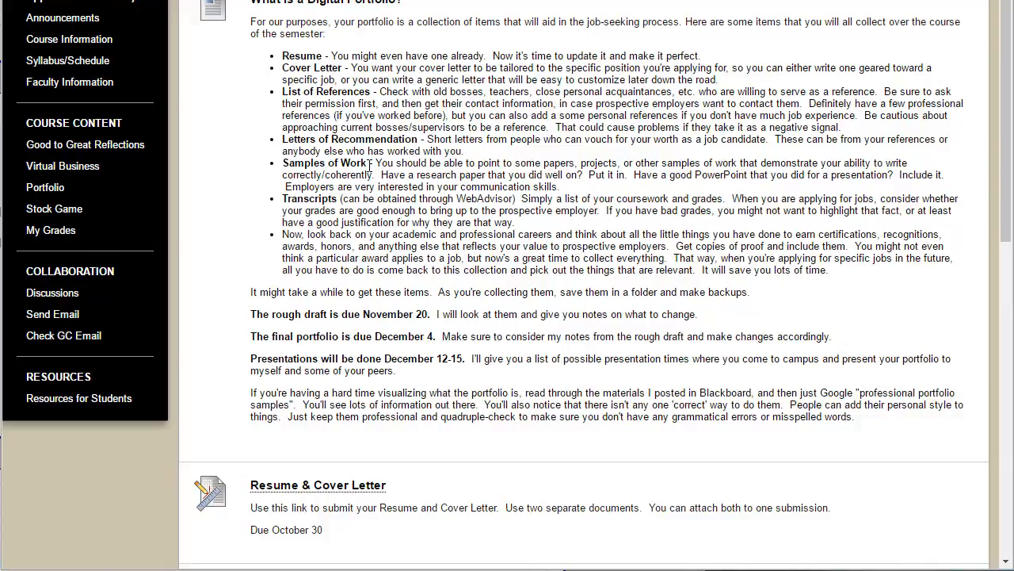
mouse_move(290, 199)
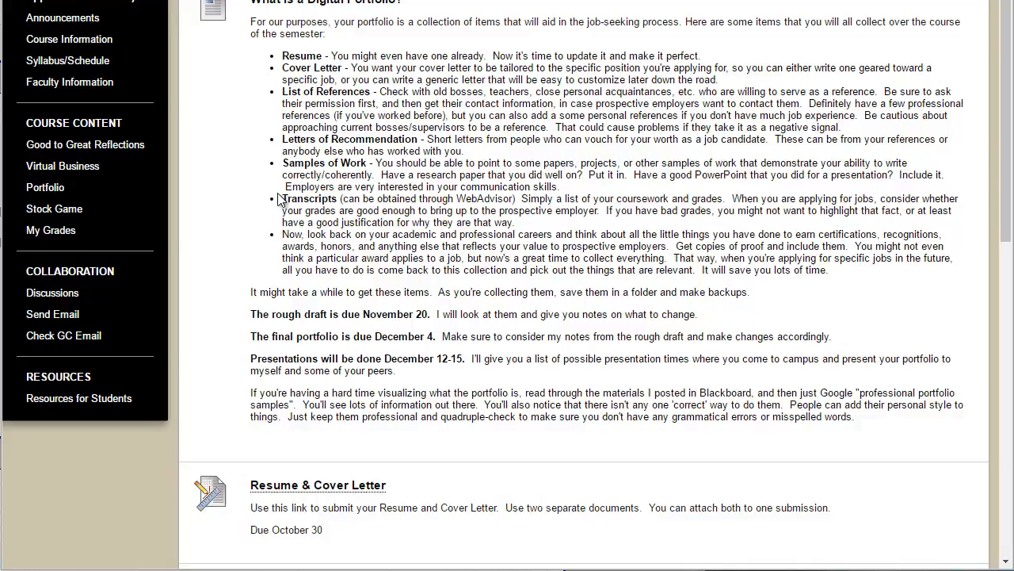
double_click(307, 199)
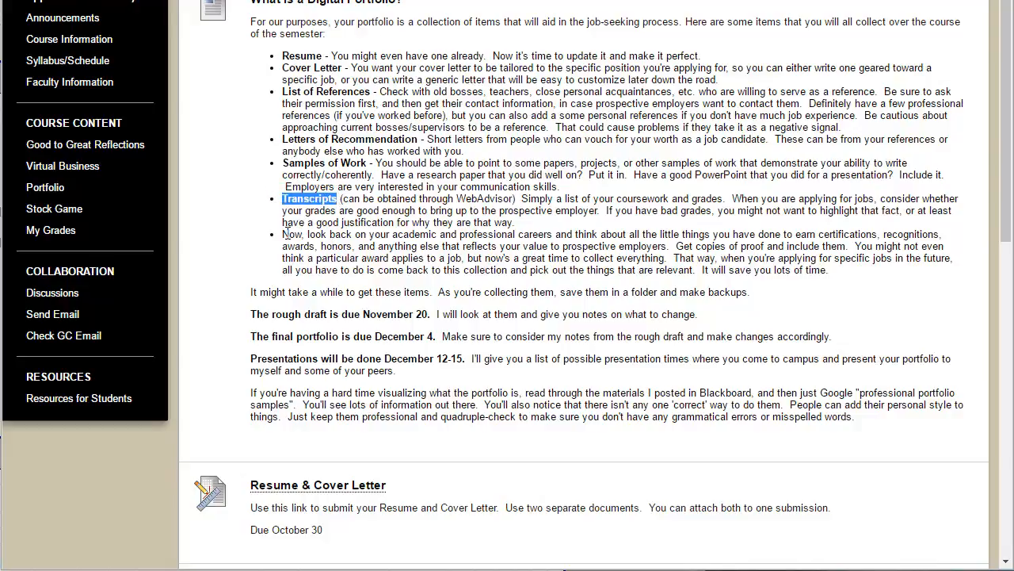
mouse_move(373, 285)
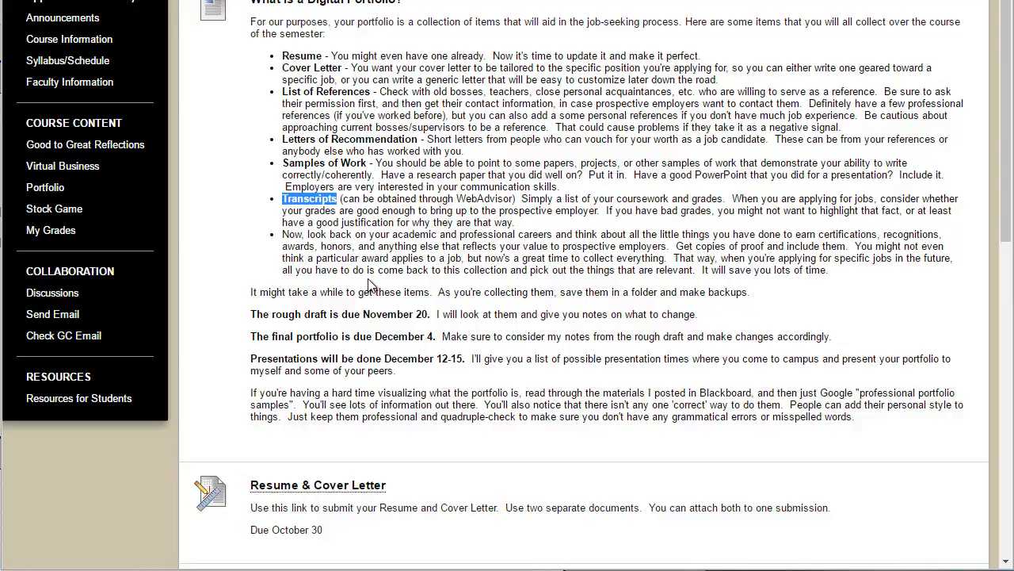
scroll("down", 3)
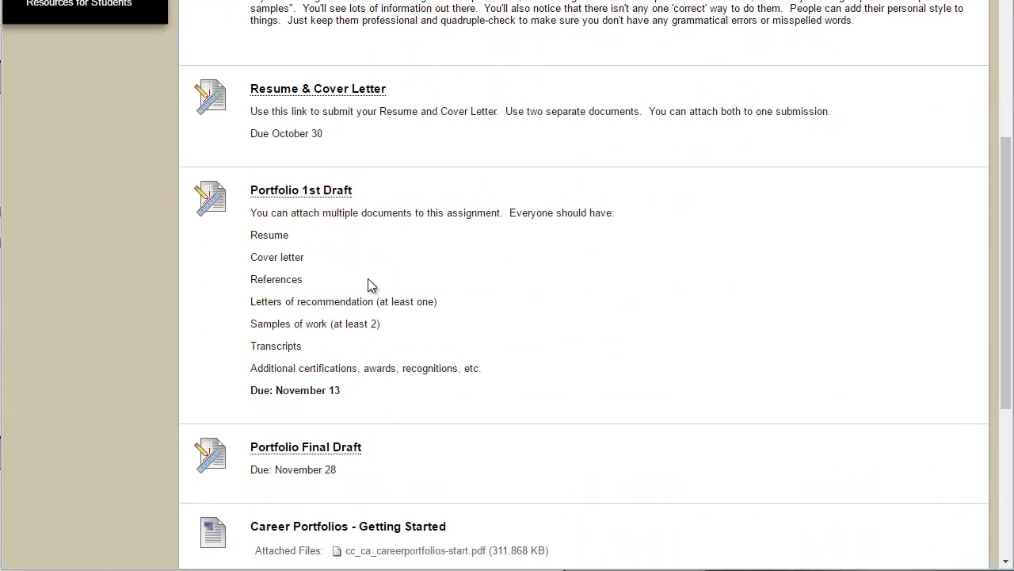
mouse_move(333, 452)
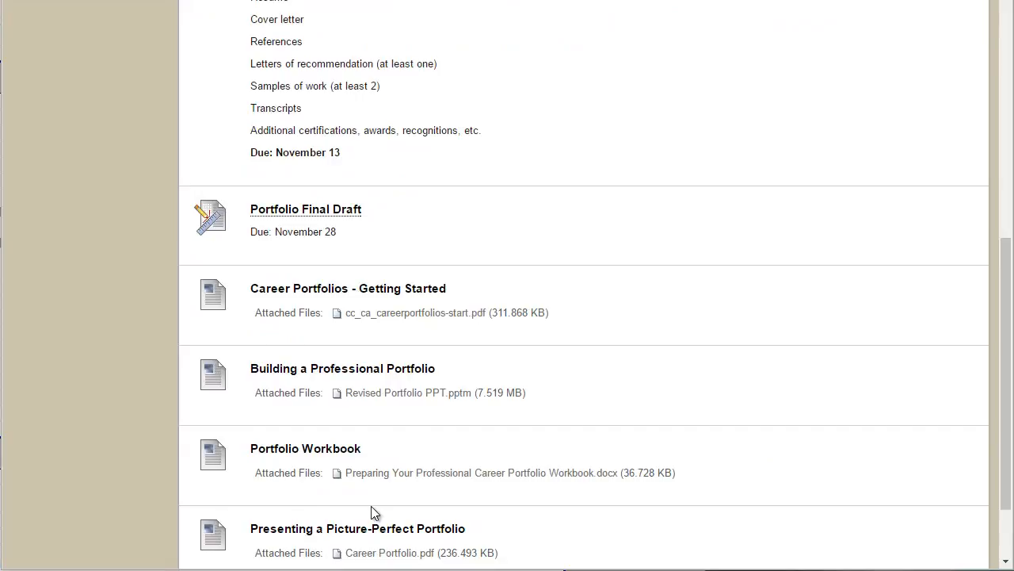
scroll("down", 3)
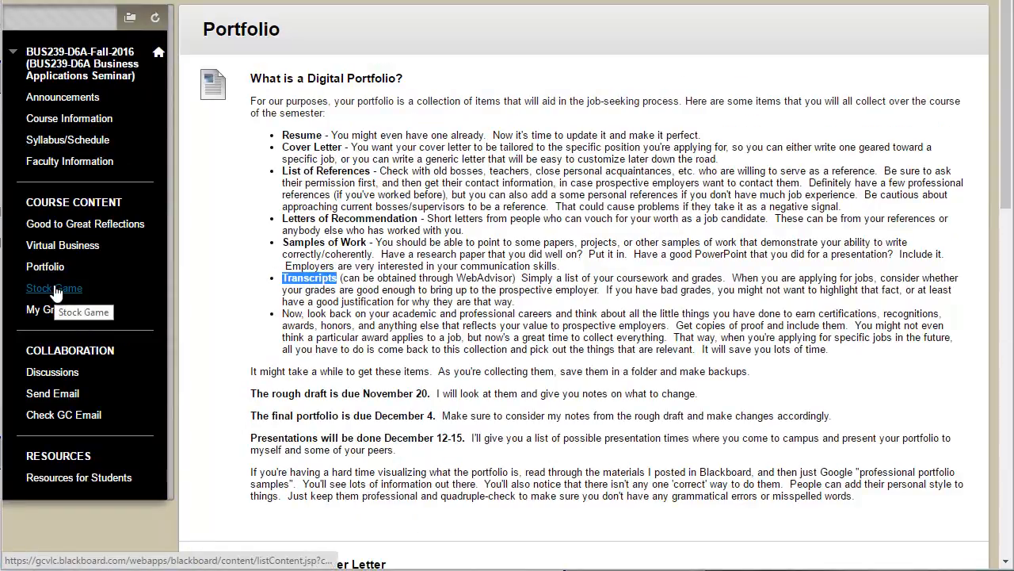
- Open Stock Game and highlight, then deselect, the lowest-grade-drop incentive sentence
left_click(54, 288)
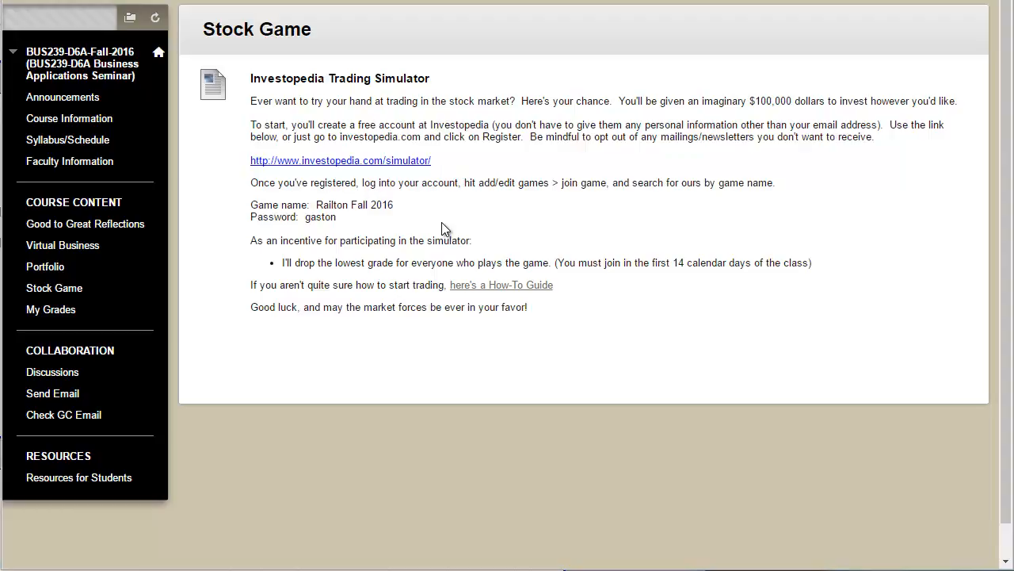
mouse_move(345, 168)
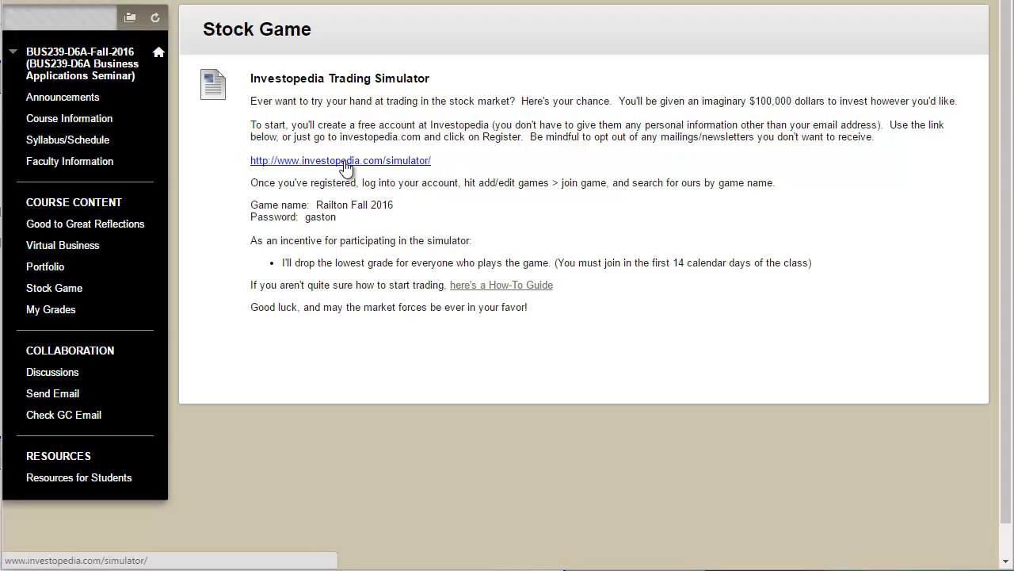
mouse_move(412, 212)
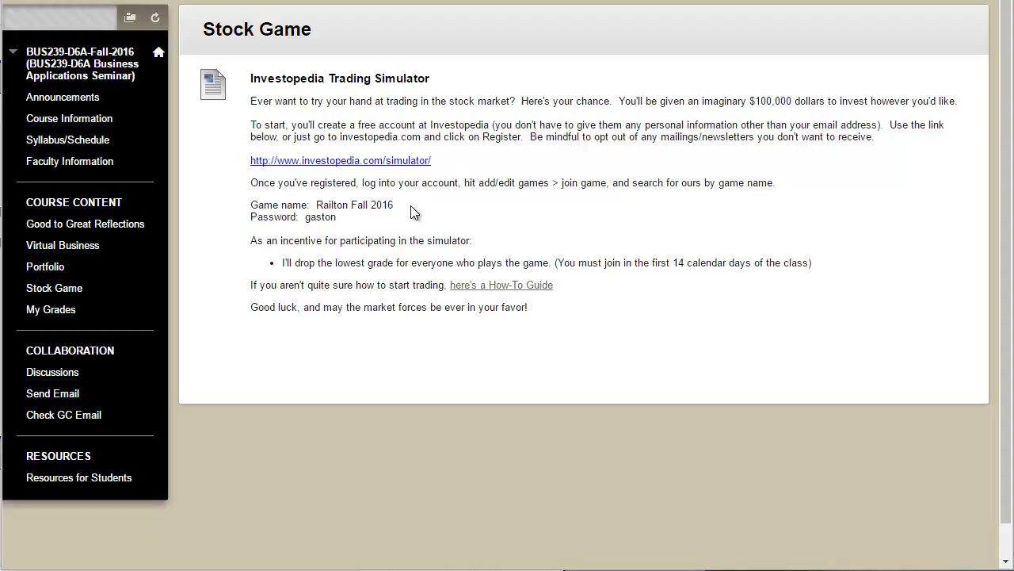
mouse_move(401, 218)
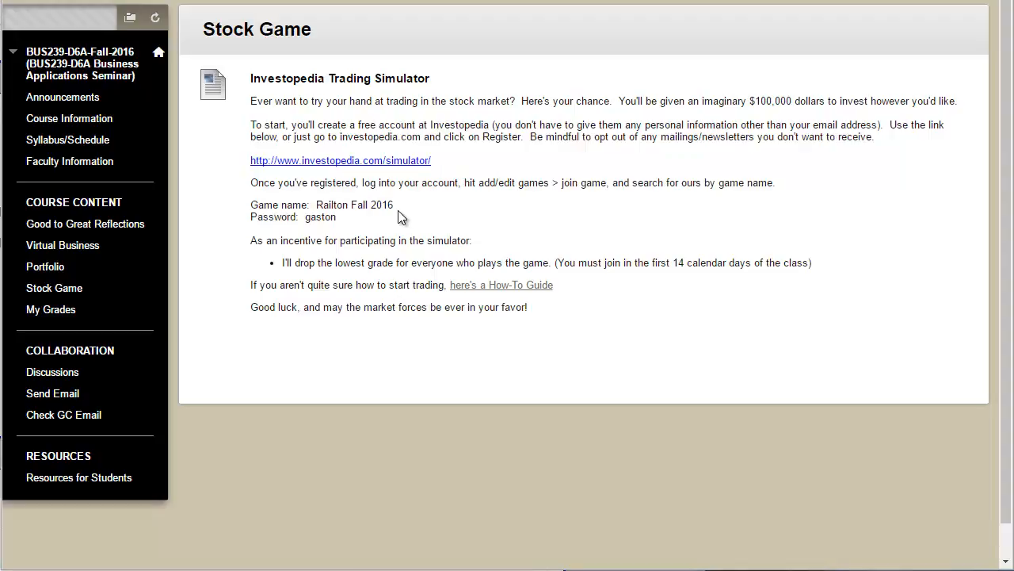
mouse_move(376, 206)
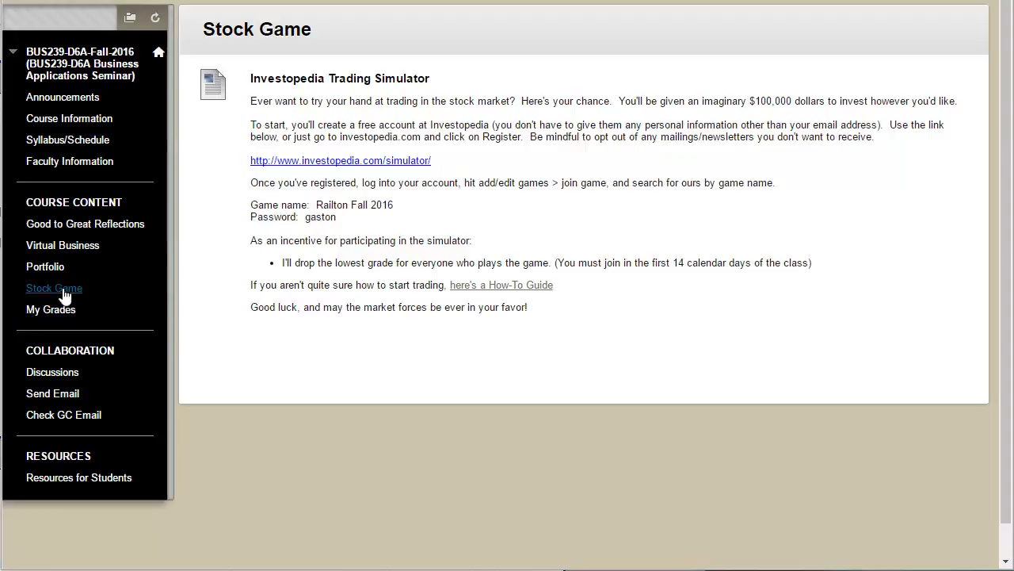
mouse_move(382, 200)
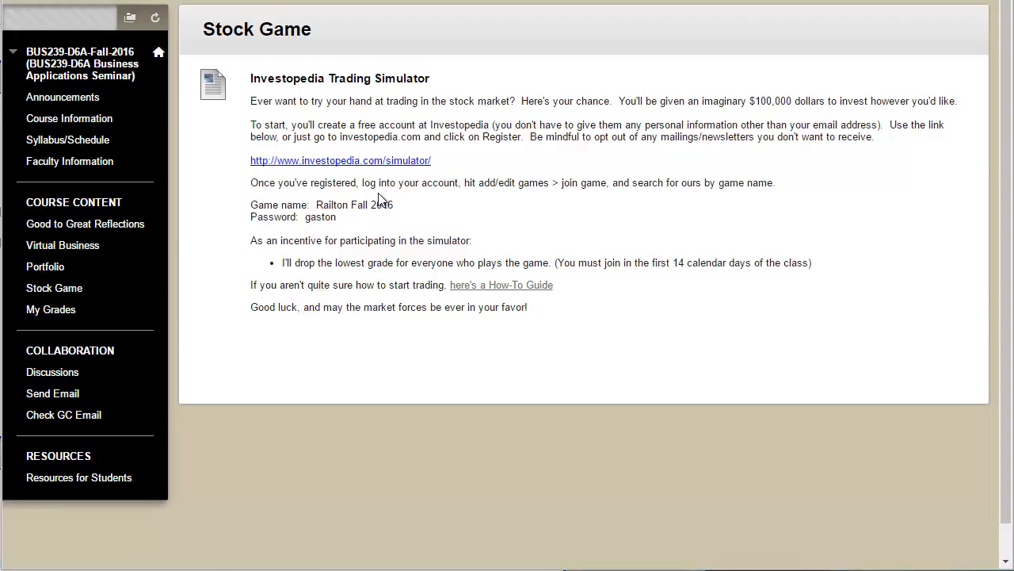
mouse_move(345, 237)
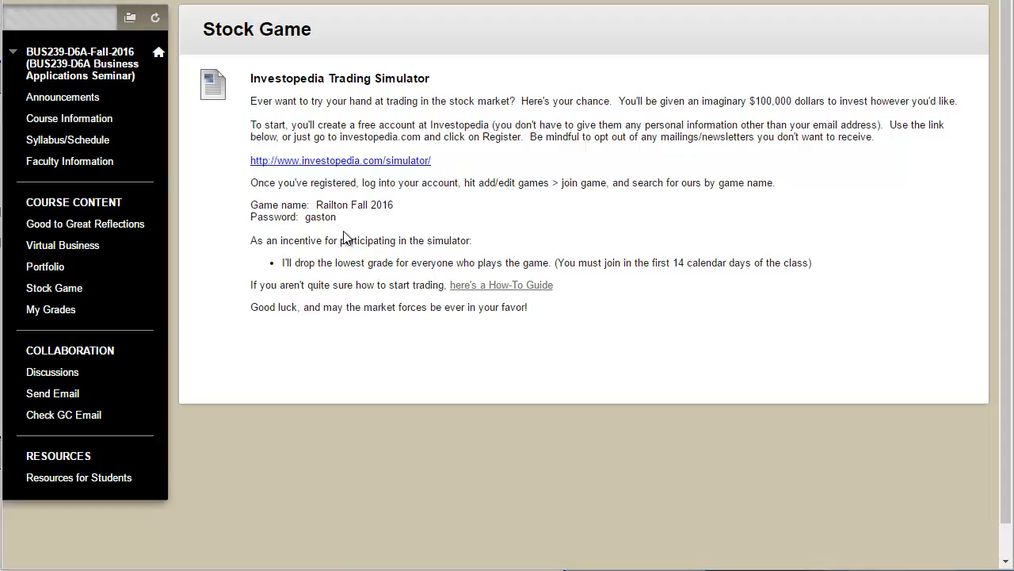
mouse_move(290, 262)
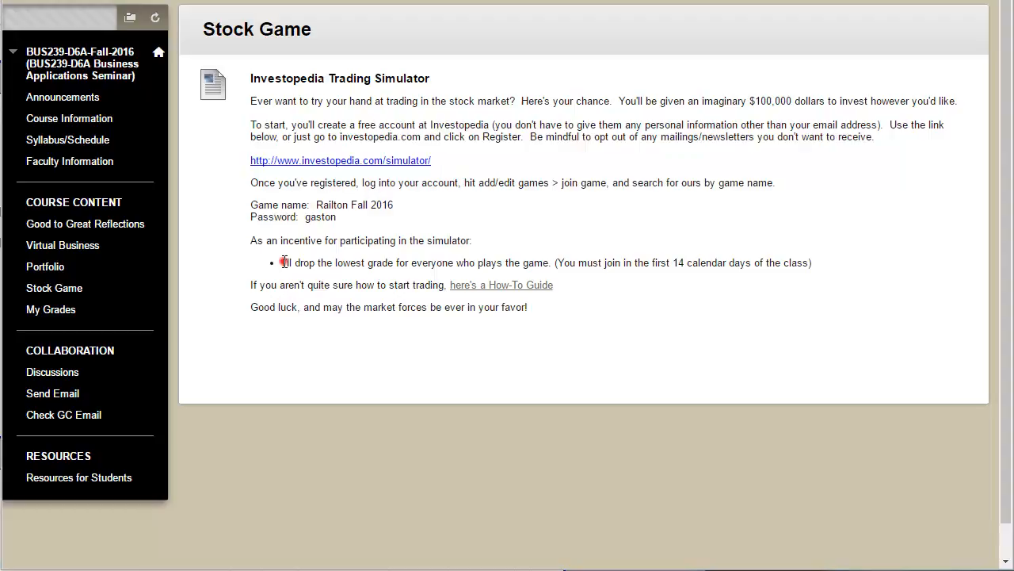
left_click_drag(282, 263, 811, 262)
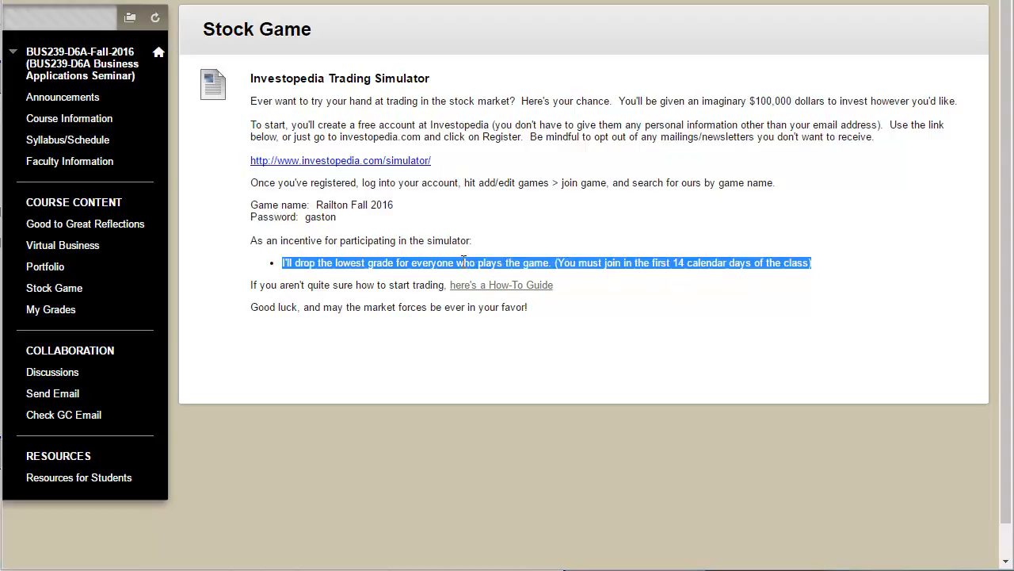
left_click(293, 308)
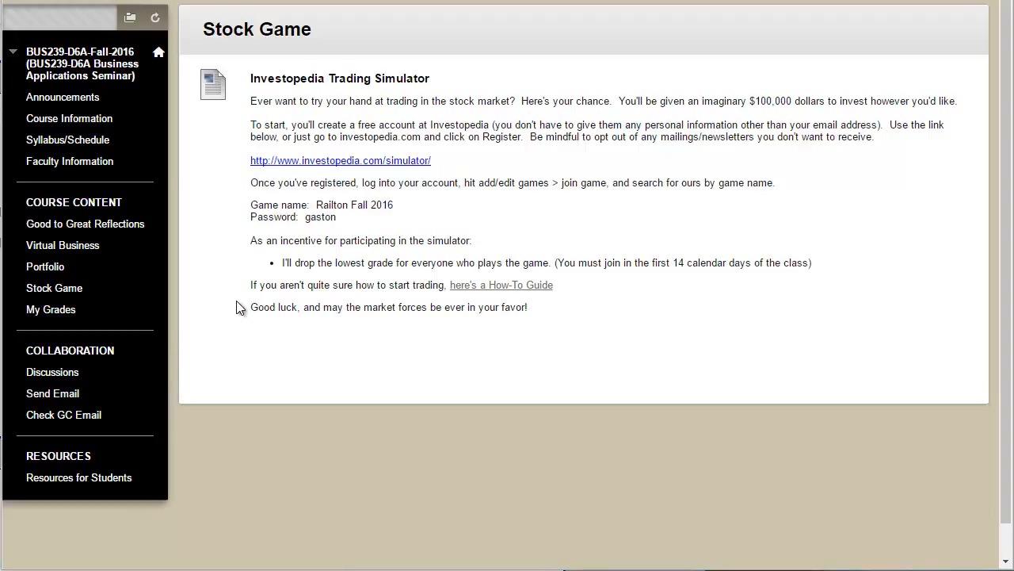
mouse_move(50, 309)
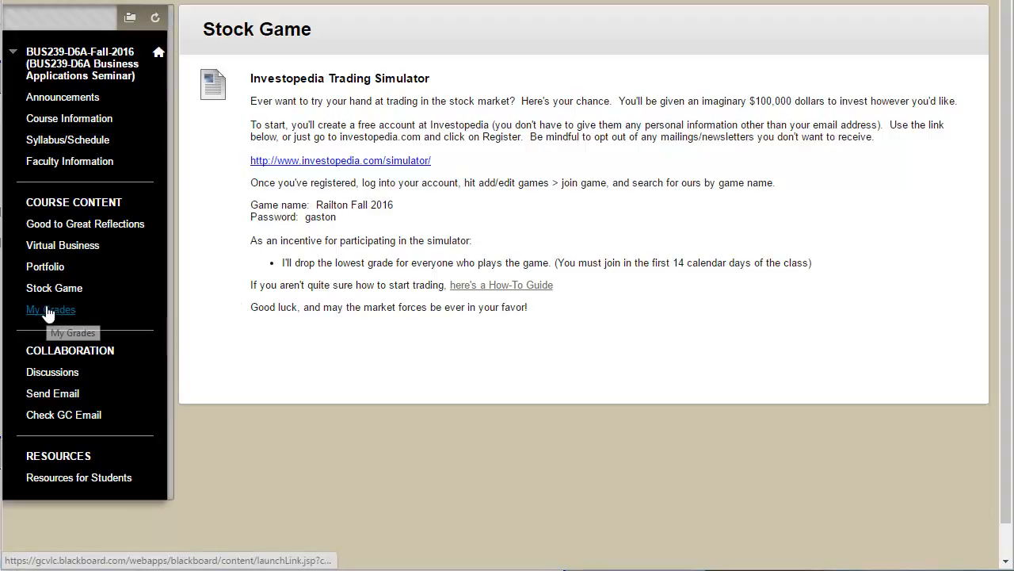
- Check My Grades, then go to Discussions listing Netiquette Rules and Good to Great forums
left_click(51, 309)
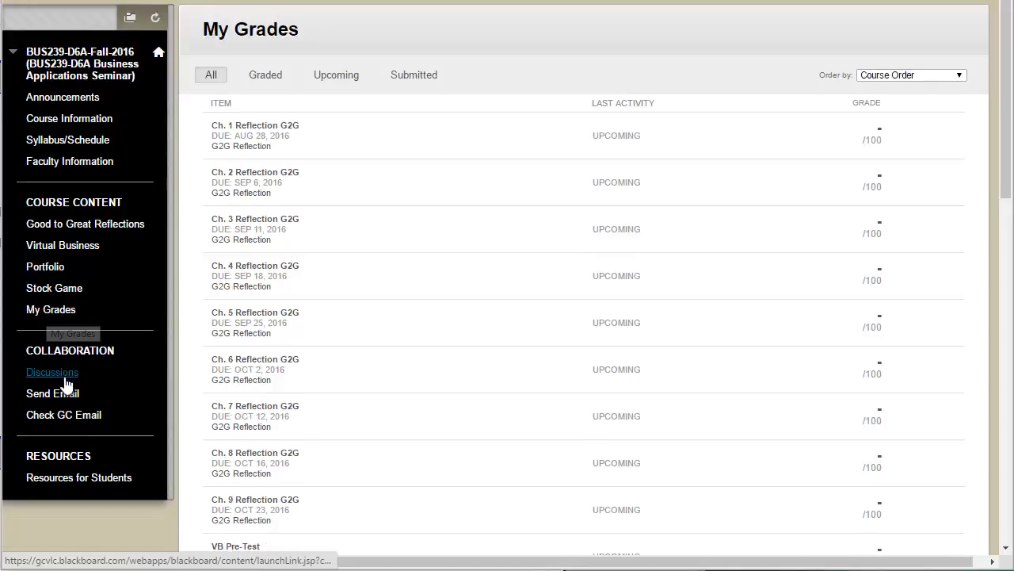
left_click(52, 372)
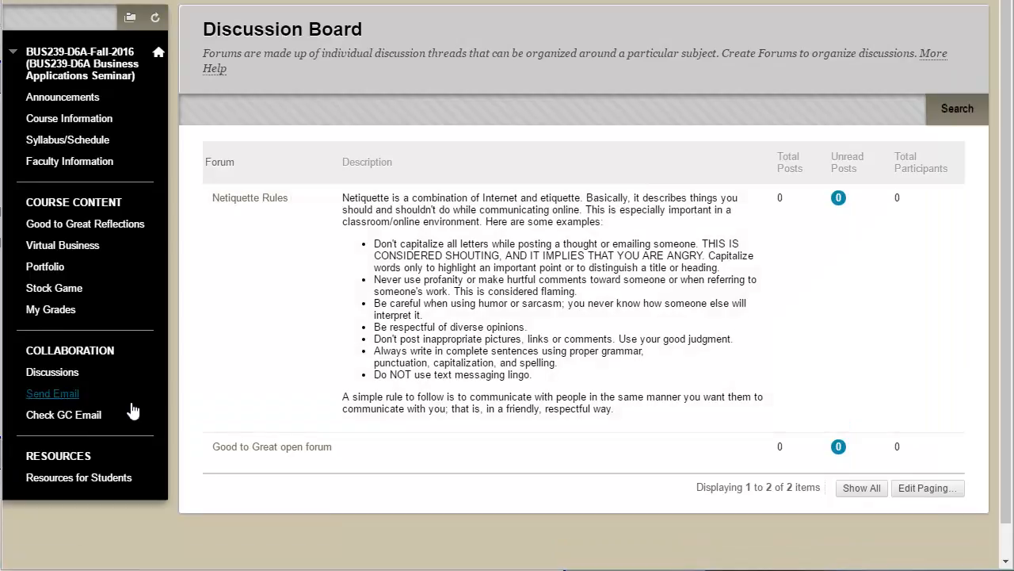
mouse_move(52, 372)
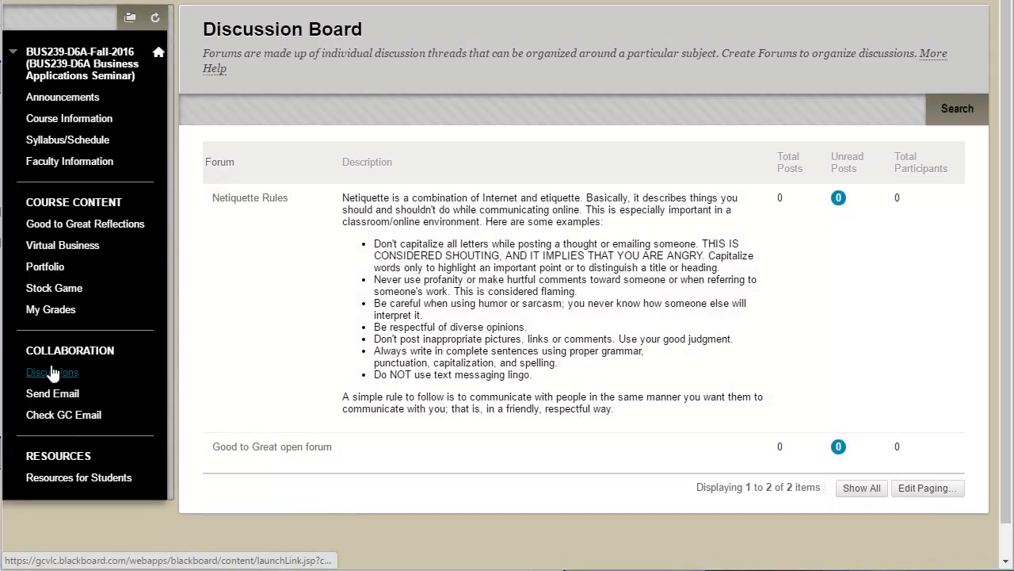
mouse_move(52, 393)
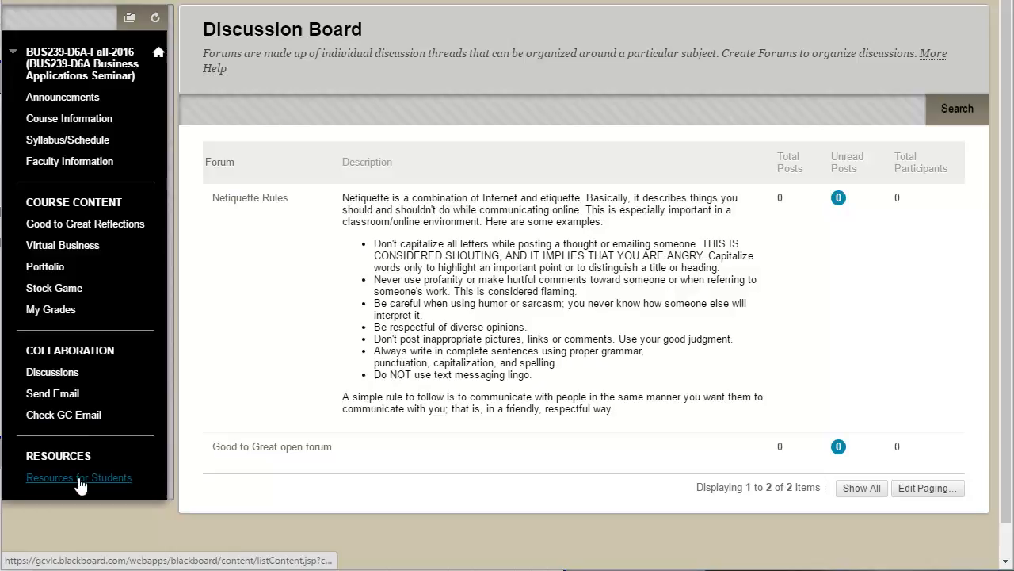
- Open Resources for Students with Blackboard help and Gaston College services
left_click(78, 477)
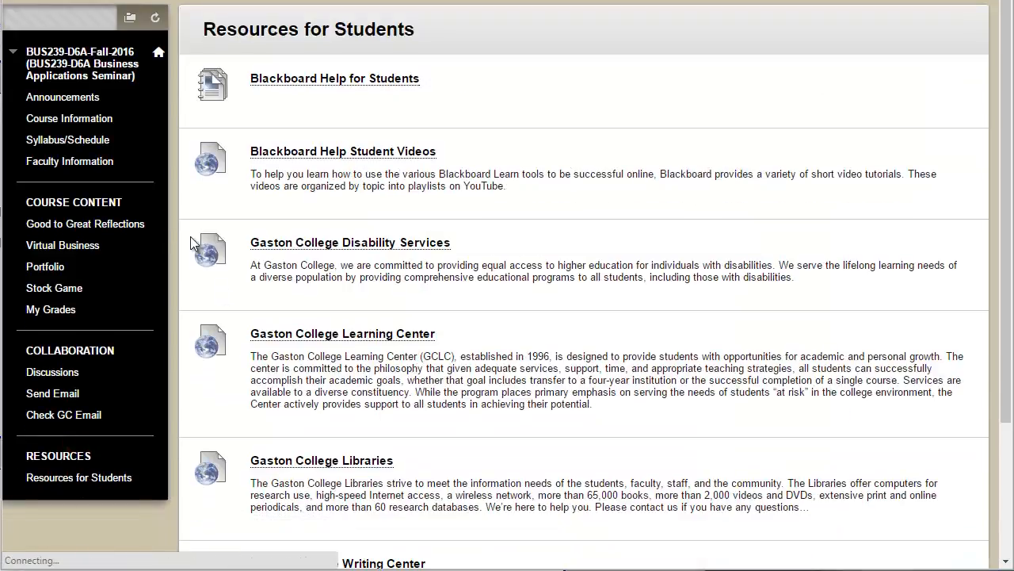
mouse_move(63, 97)
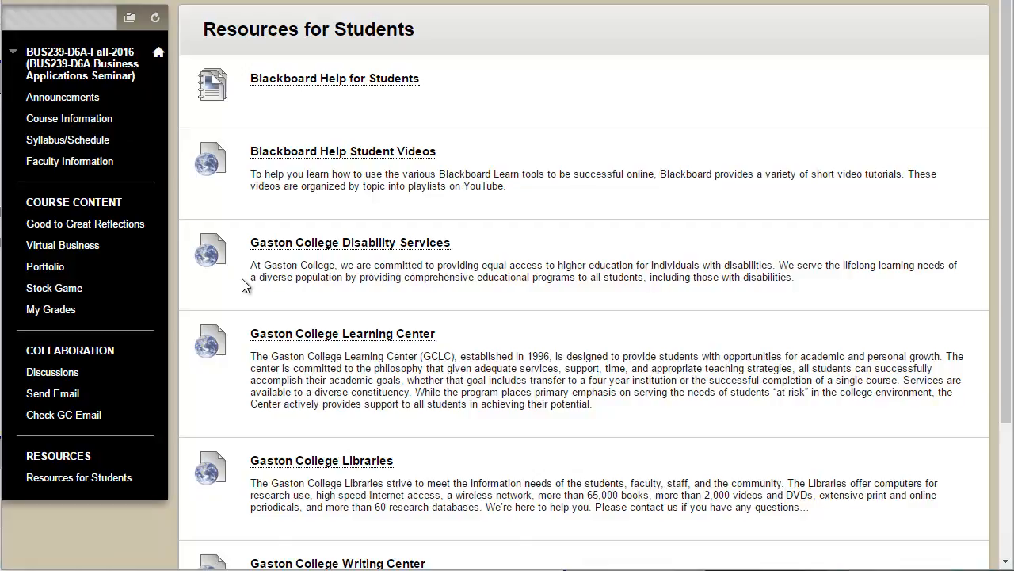
mouse_move(688, 299)
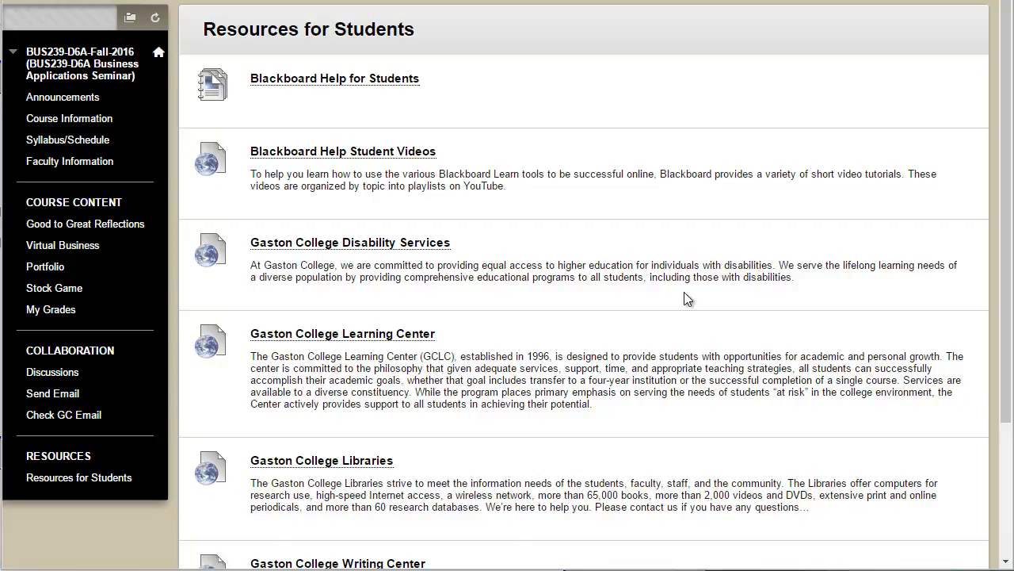